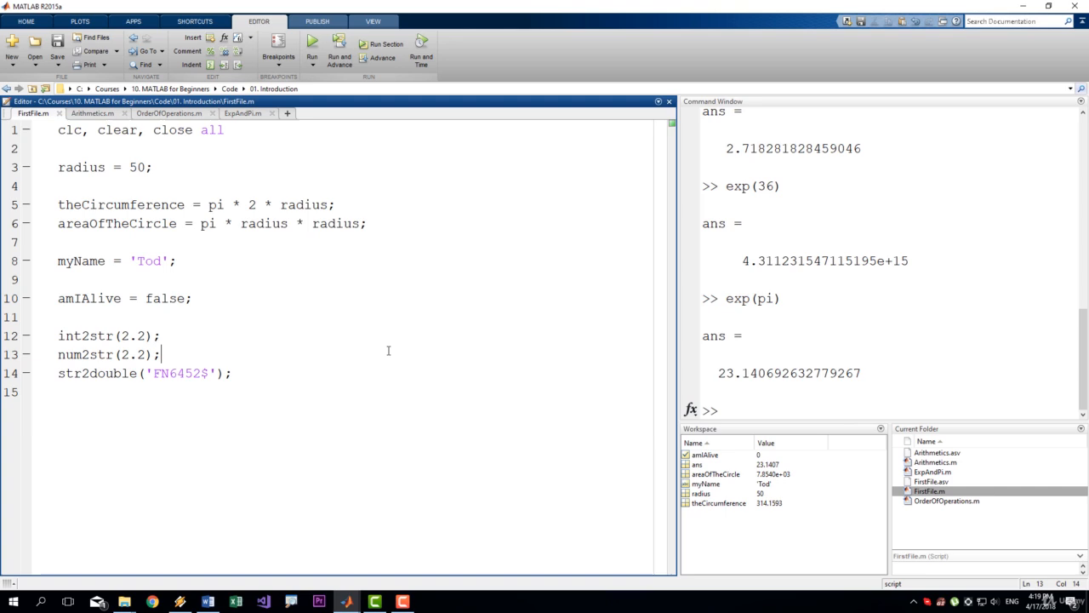
pyautogui.moveTo(342, 324)
pyautogui.write('% ')
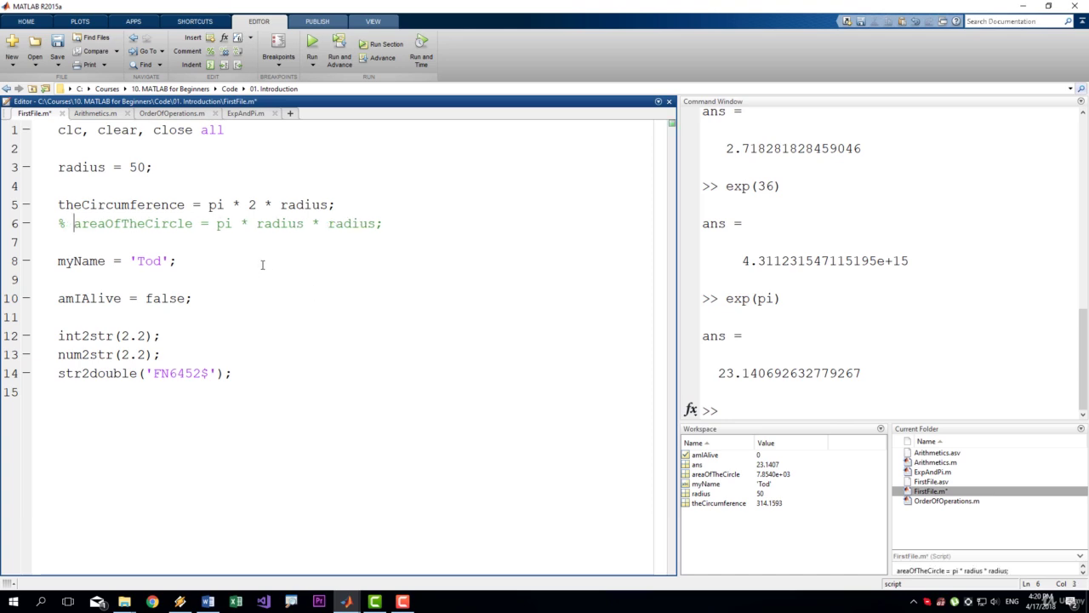
pyautogui.moveTo(251, 261)
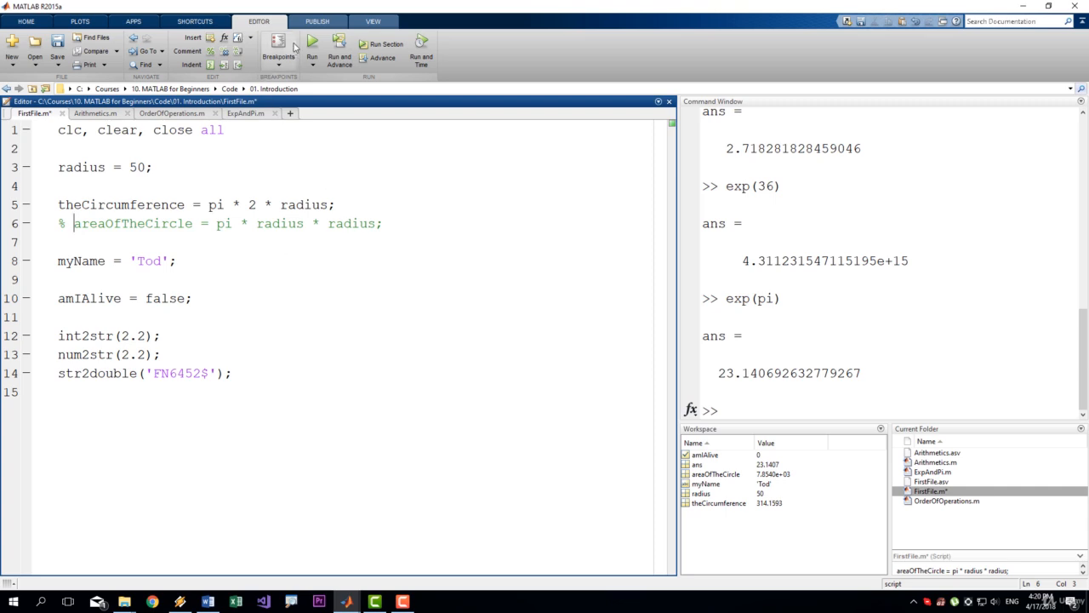
pyautogui.moveTo(320, 45)
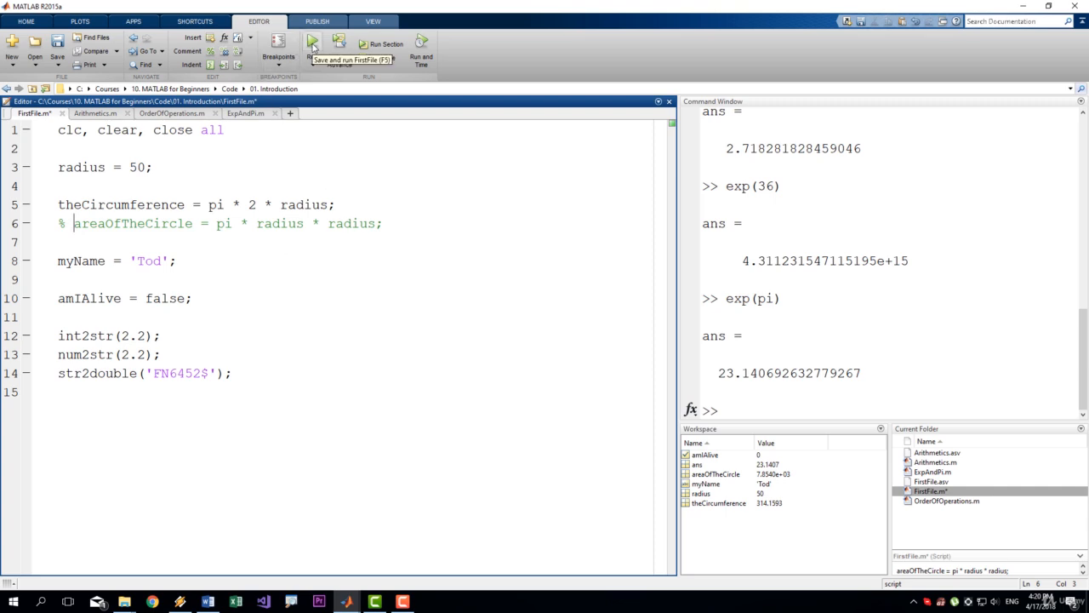
# Step: Run FirstFile.m with the area line commented out, then restore the line and rerun
pyautogui.click(311, 44)
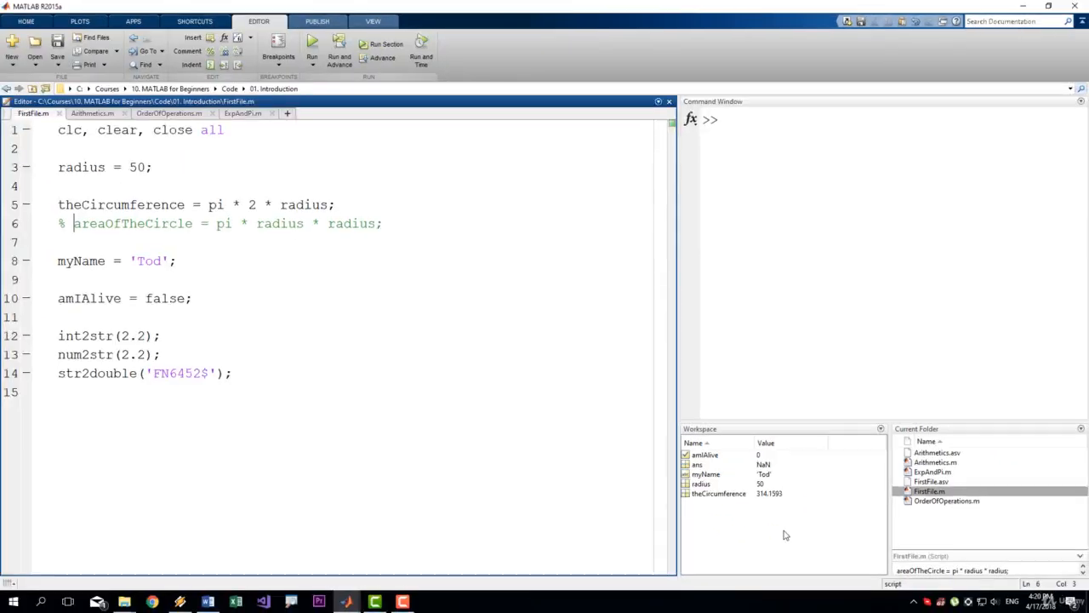
pyautogui.tripleClick(220, 223)
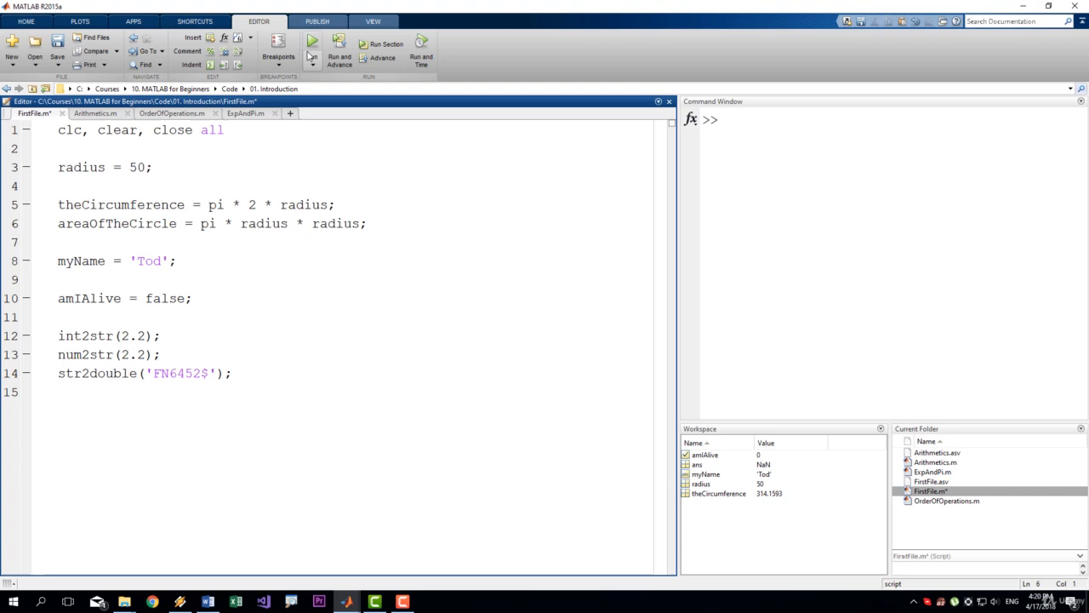
pyautogui.click(310, 40)
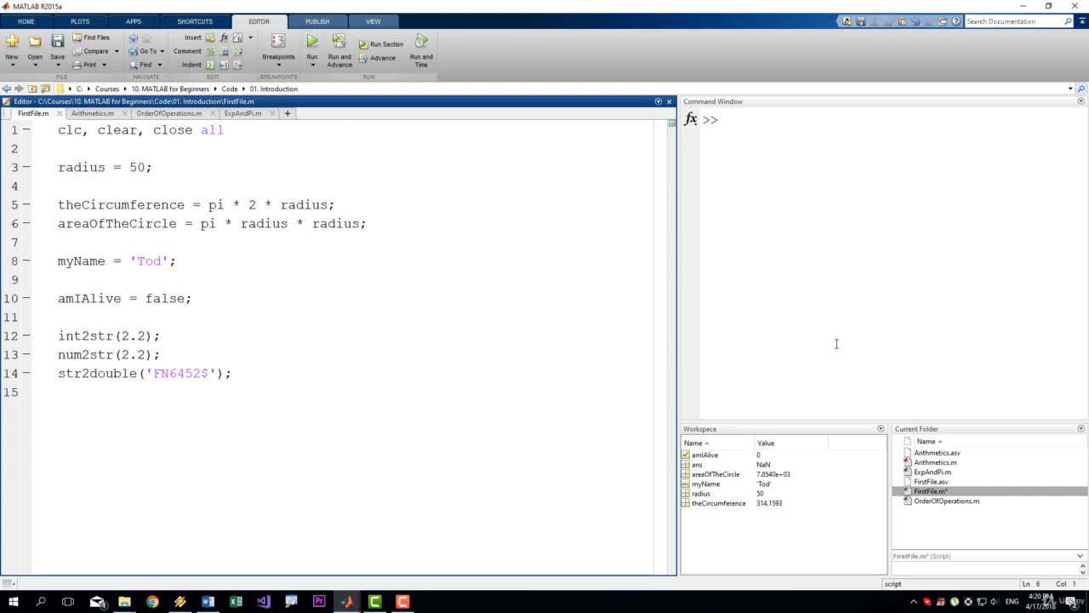
pyautogui.moveTo(754, 375)
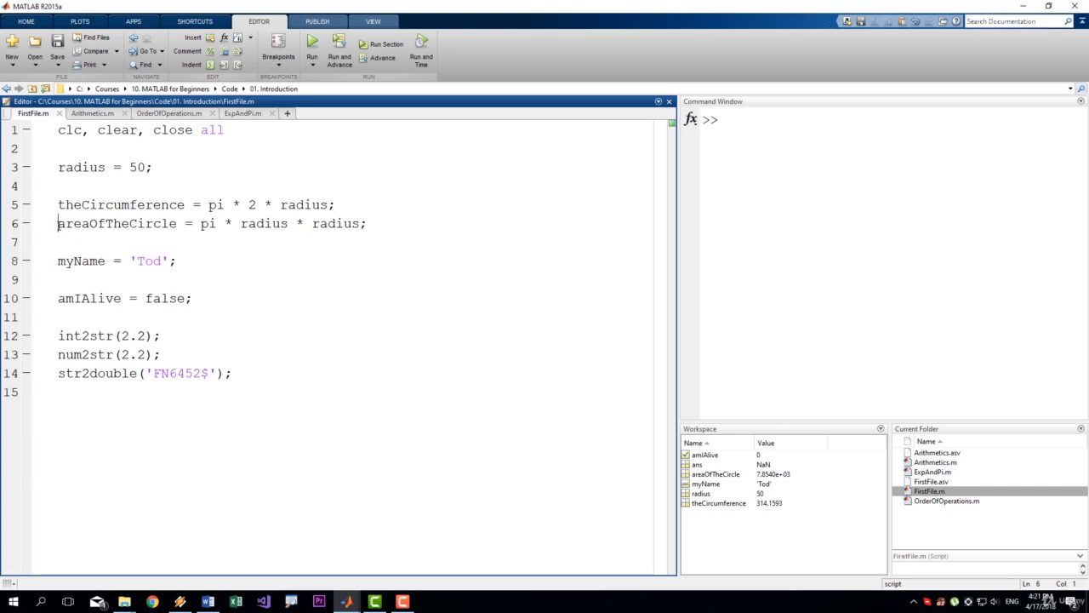
pyautogui.moveTo(58, 223); pyautogui.dragTo(409, 392)
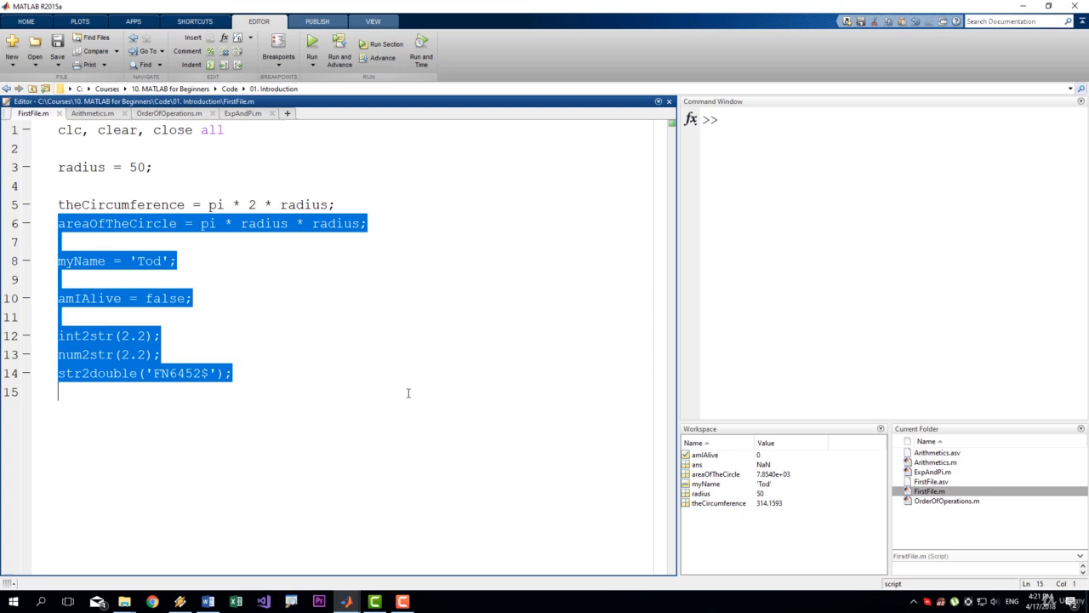
pyautogui.moveTo(391, 425)
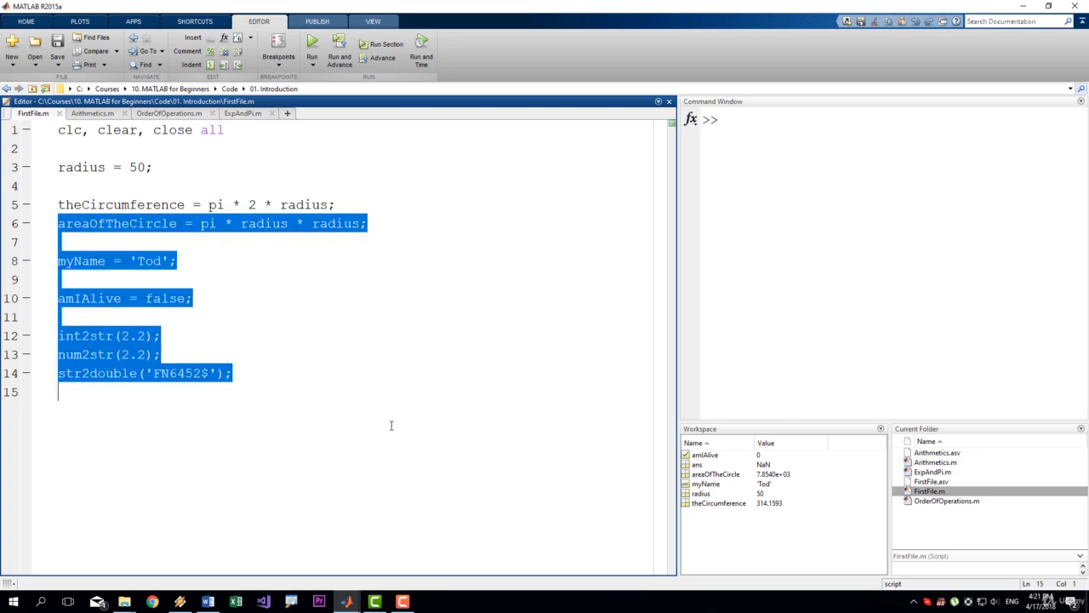
pyautogui.press('ctrl+r')
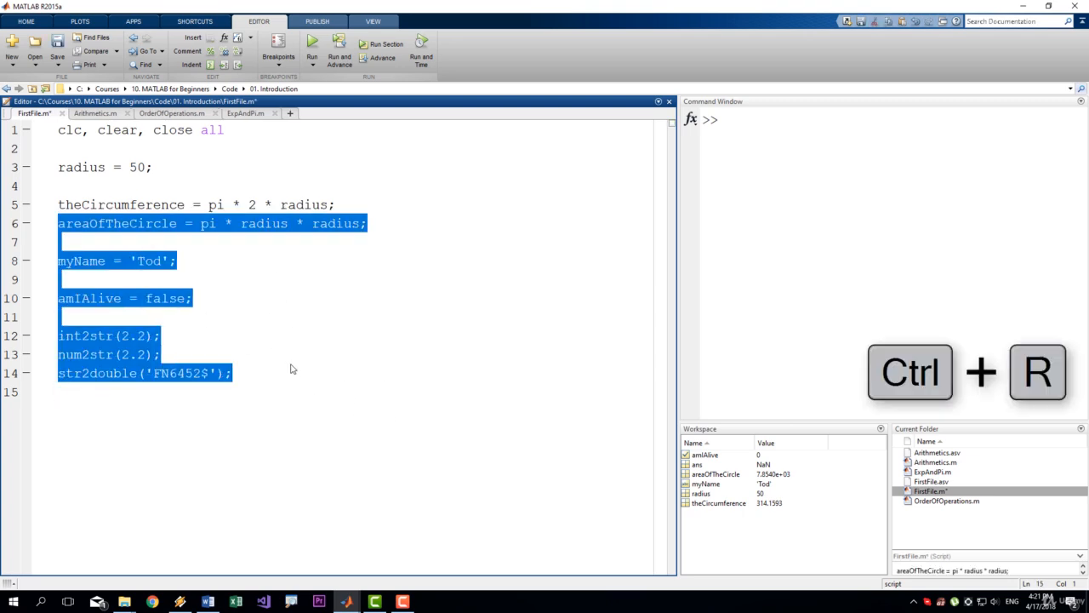
pyautogui.press('Ctrl+r')
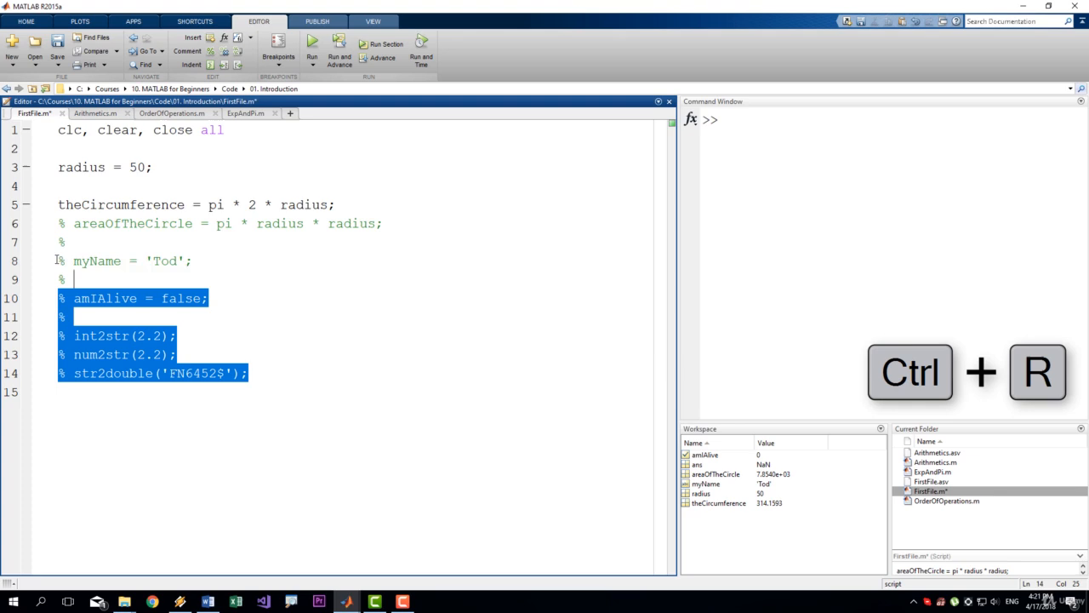
pyautogui.press('ctrl+r')
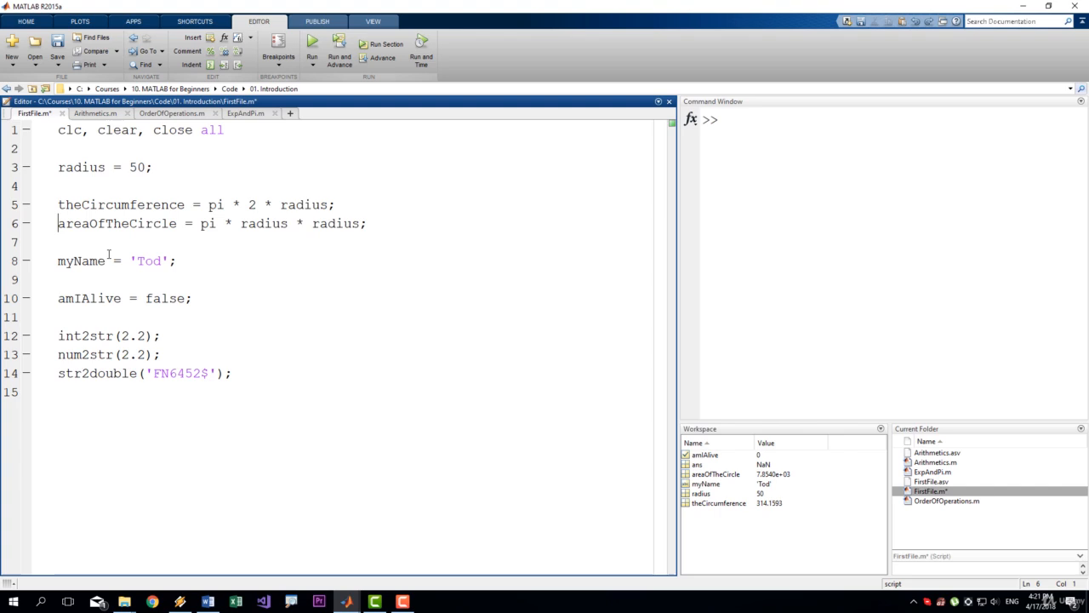
pyautogui.moveTo(201, 223); pyautogui.dragTo(368, 223)
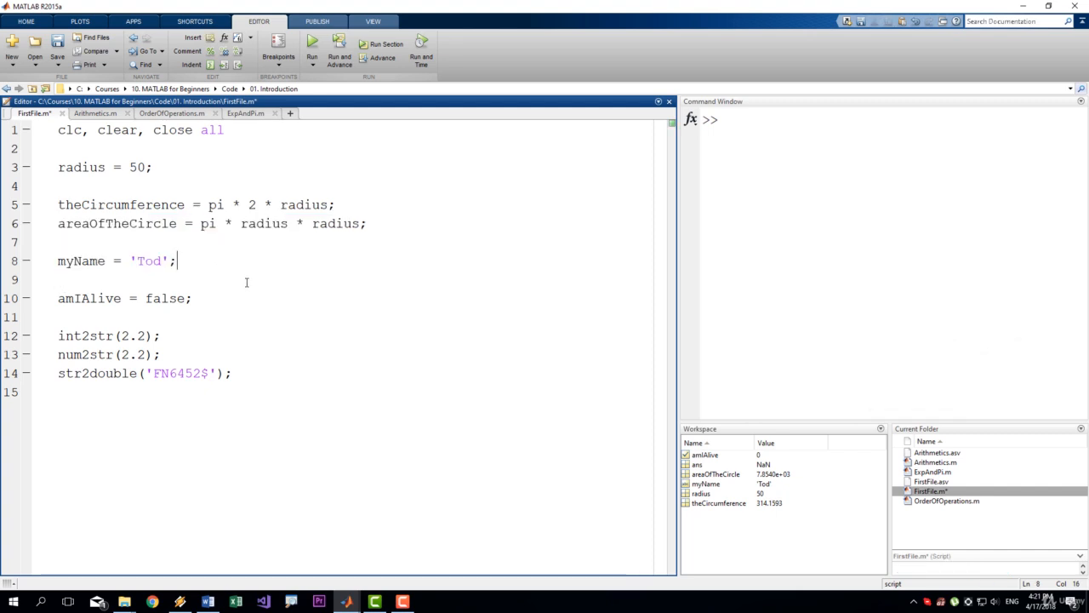
pyautogui.moveTo(501, 204)
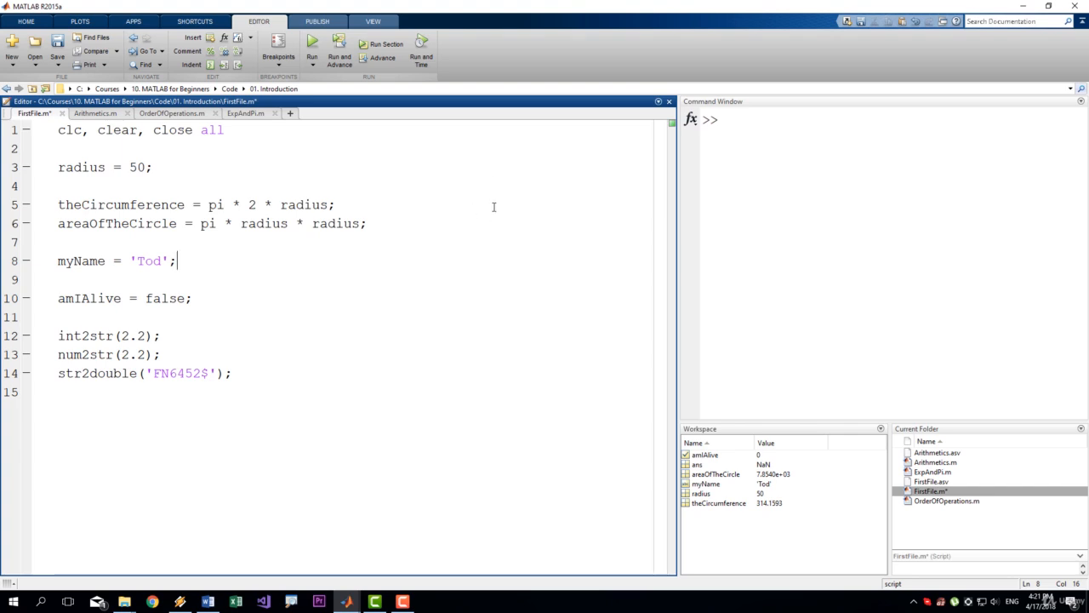
pyautogui.moveTo(487, 205)
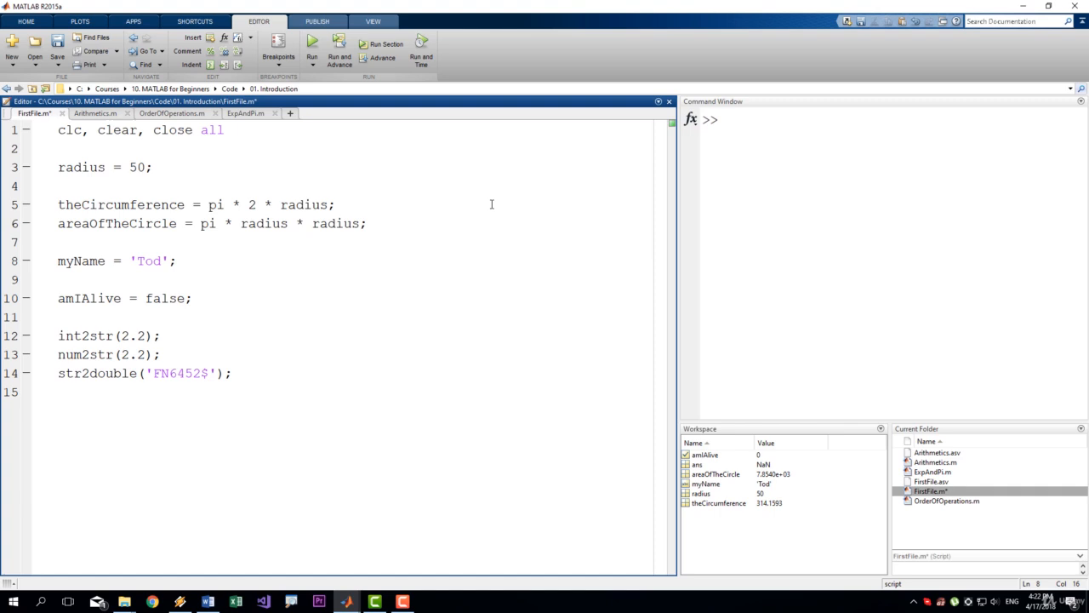
pyautogui.click(181, 260)
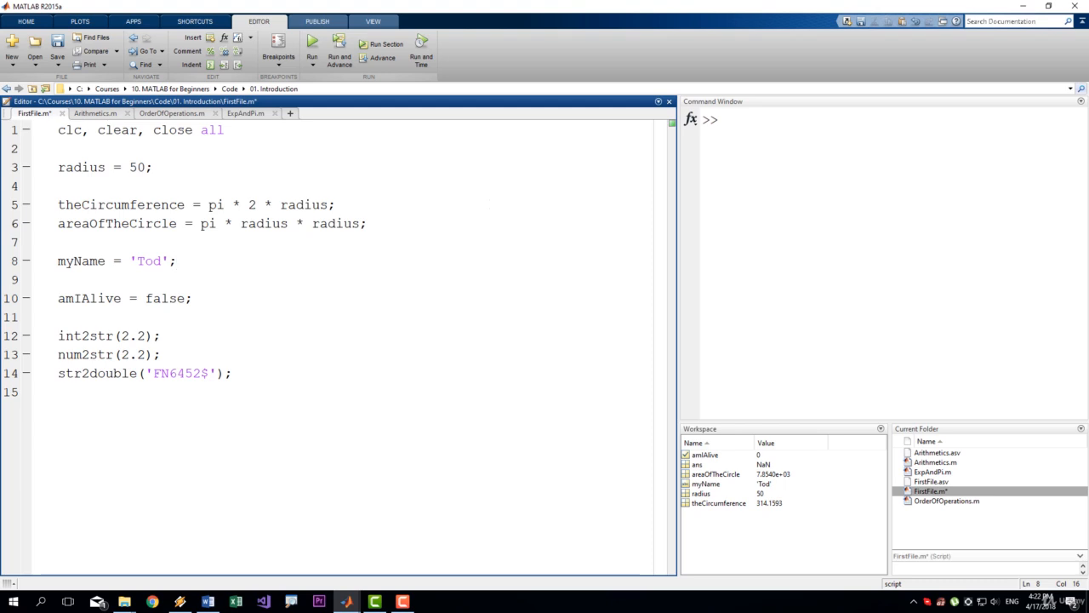
pyautogui.click(55, 42)
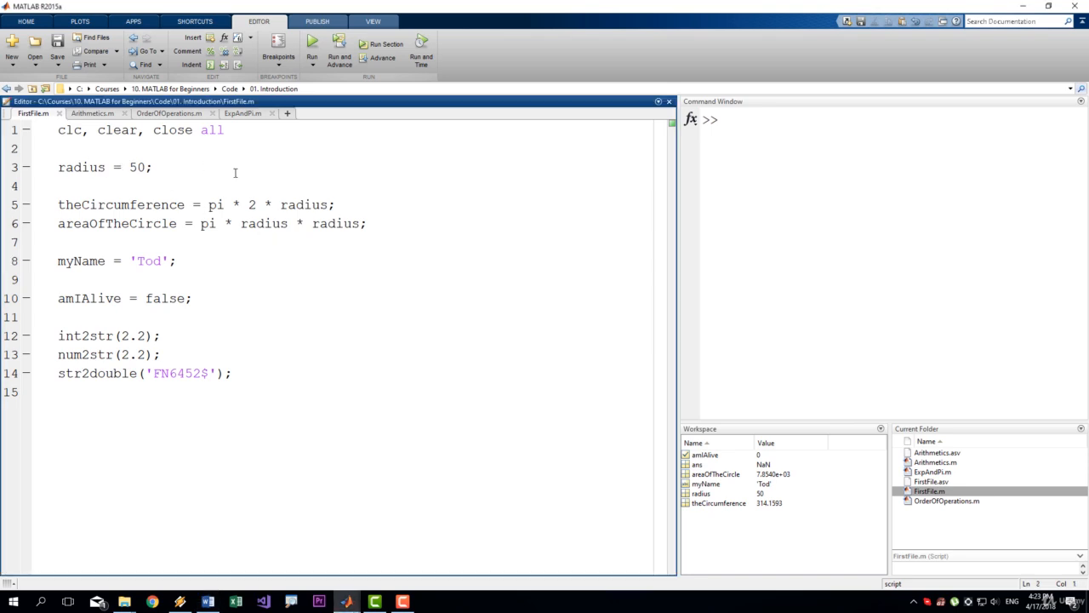
# Step: Add a %% section marker on line 2 under clc, clear, close all
pyautogui.write('%%')
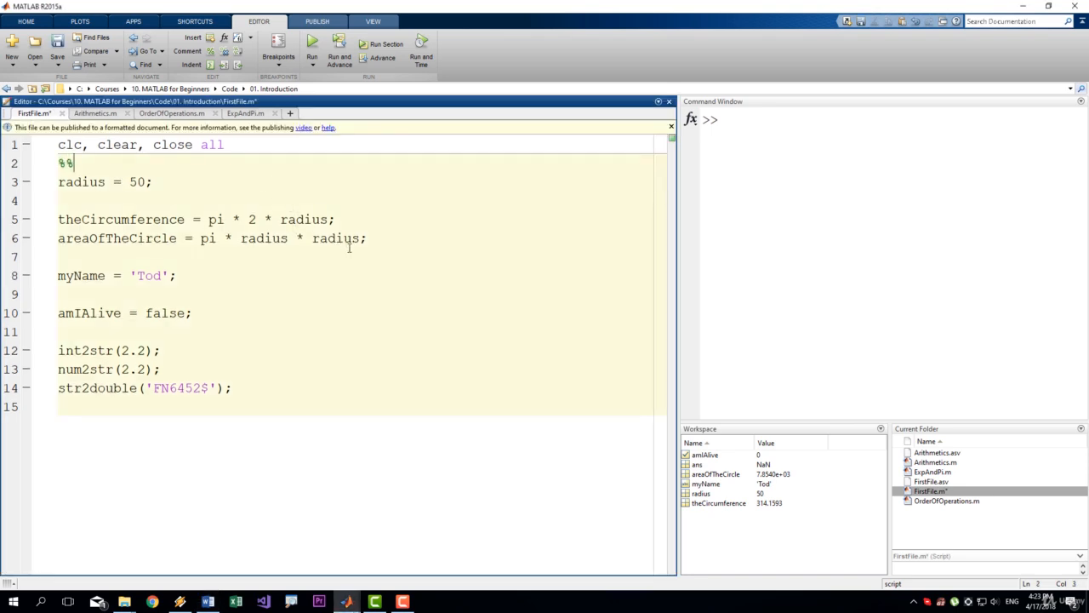
pyautogui.moveTo(378, 257)
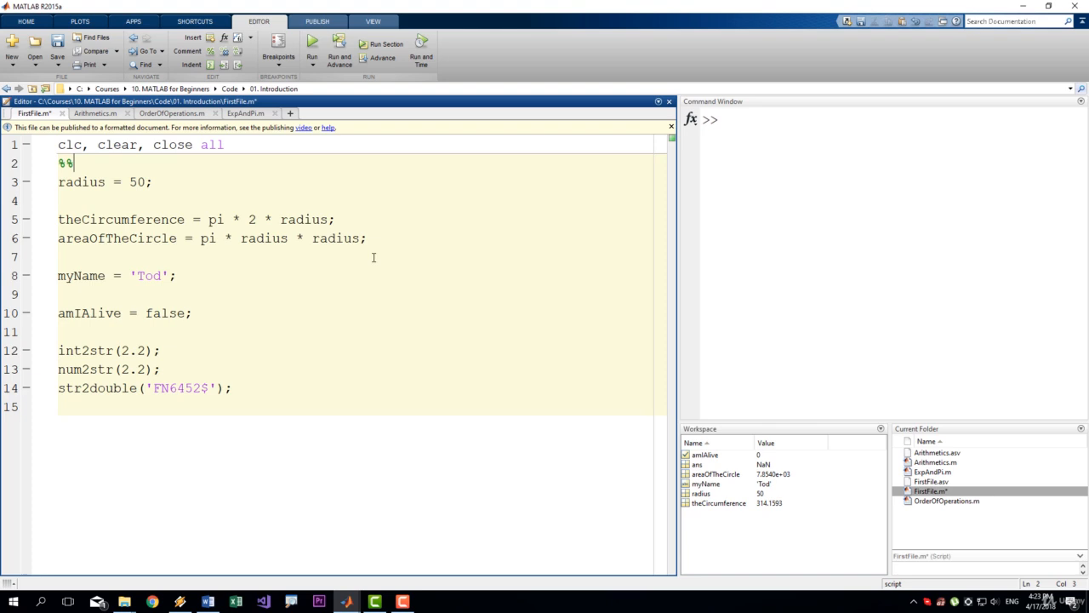
pyautogui.moveTo(381, 281)
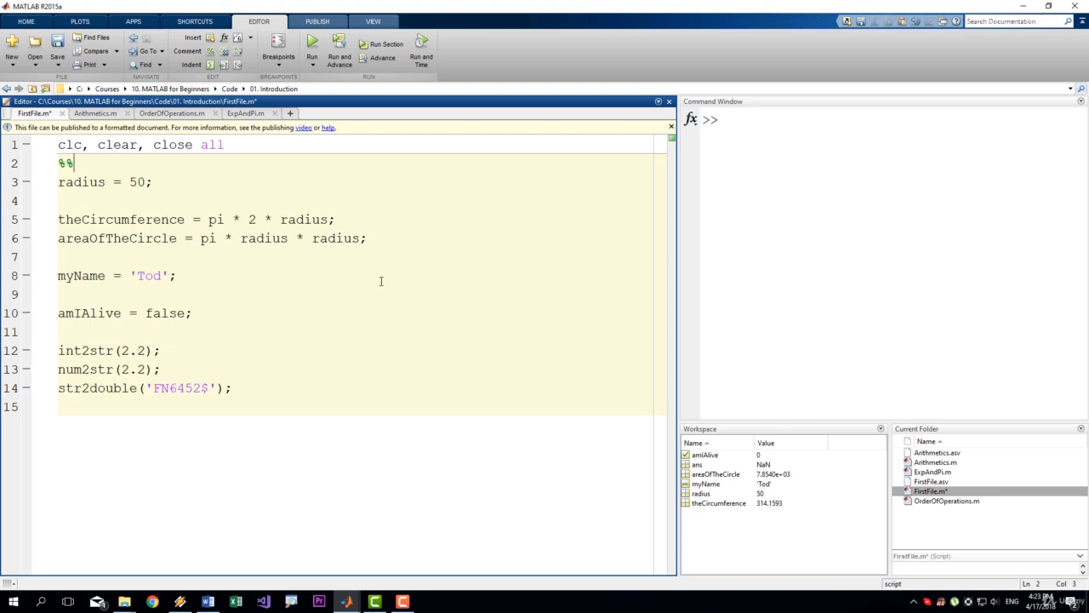
pyautogui.moveTo(388, 279)
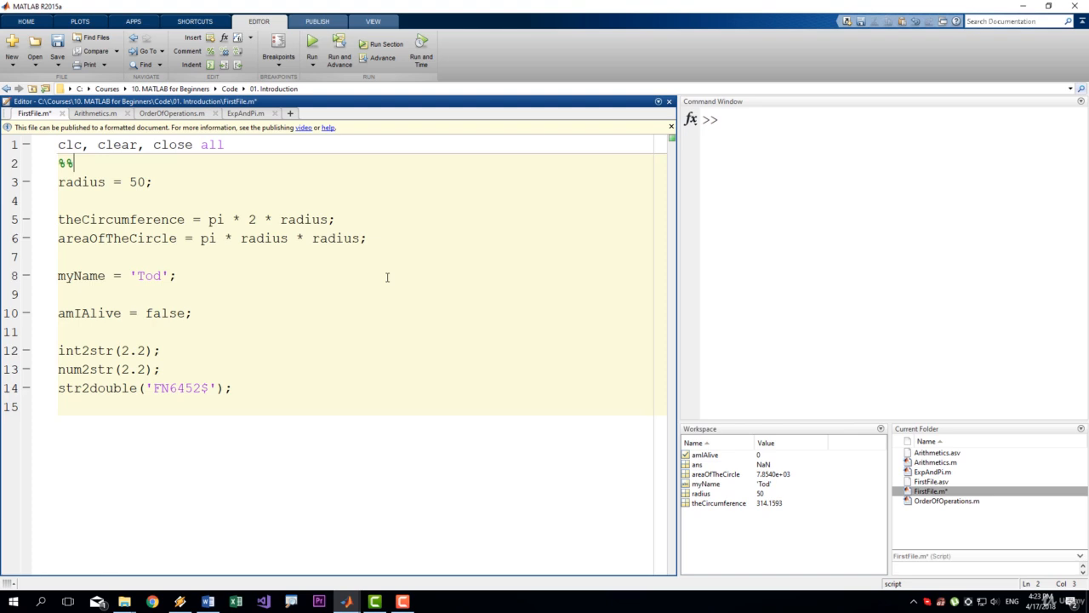
pyautogui.moveTo(361, 271)
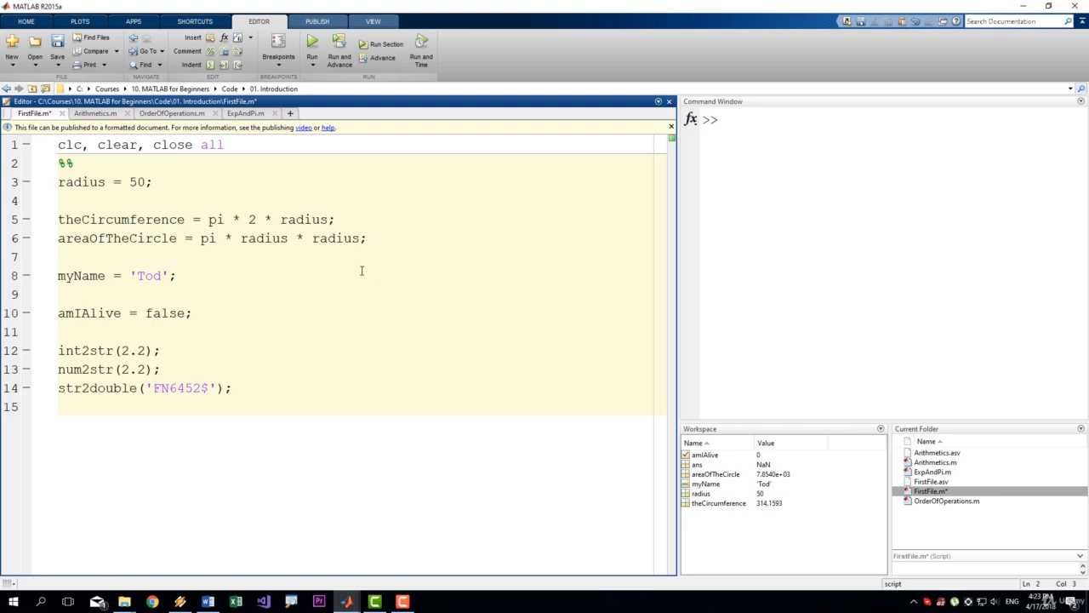
pyautogui.moveTo(420, 220)
pyautogui.write('%%')
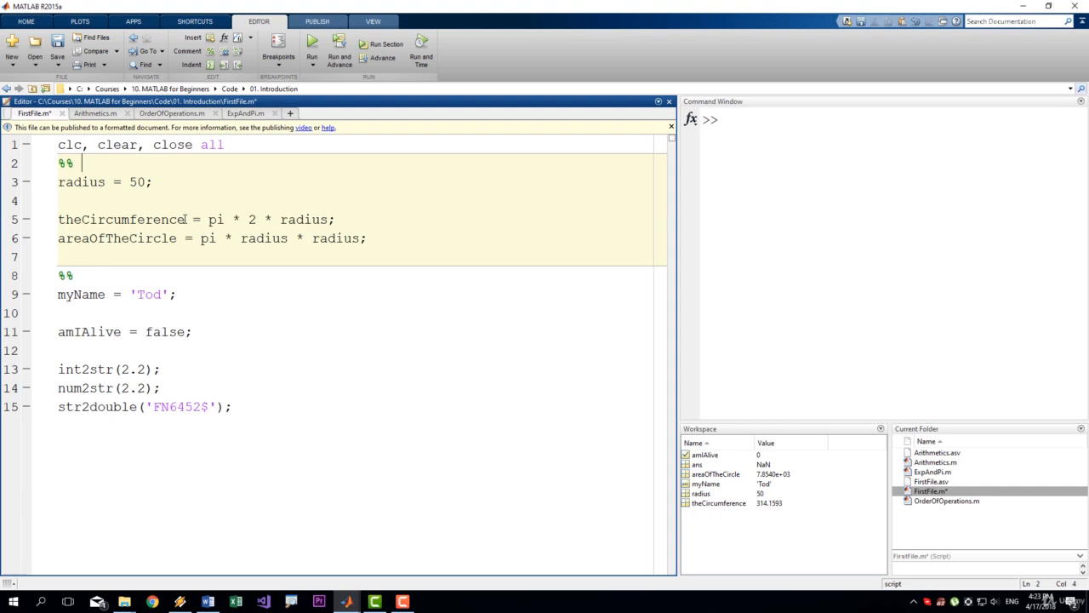
# Step: Title the first section 'Area and Circumference of a Circle'
pyautogui.write('Area a')
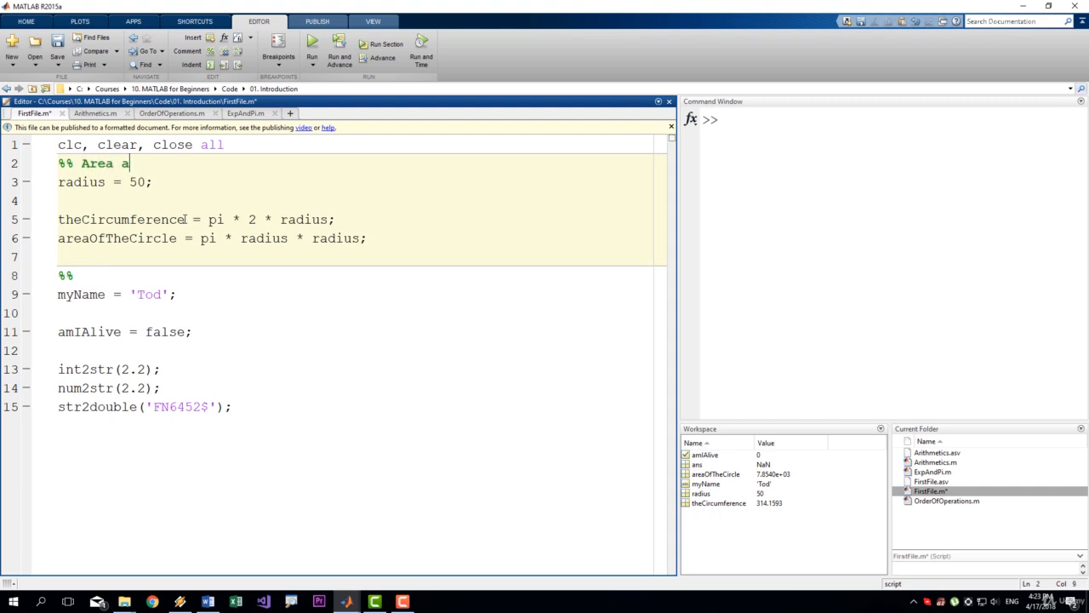
pyautogui.write('nd Circumference of')
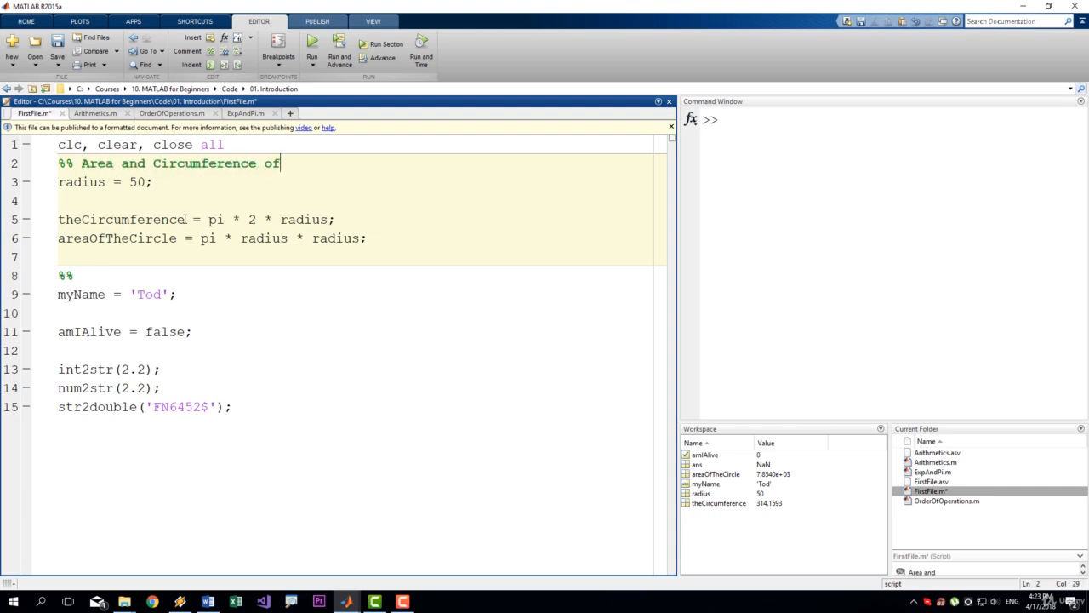
pyautogui.write('a Circle')
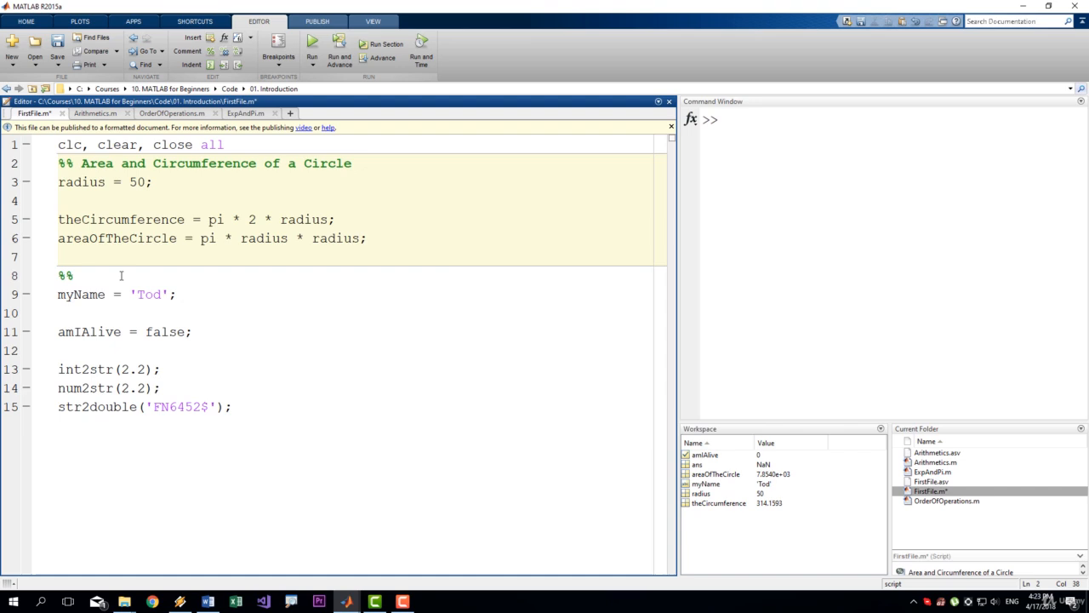
# Step: Start a second section titled 'Some random section' before the myName line
pyautogui.write('Some random secti')
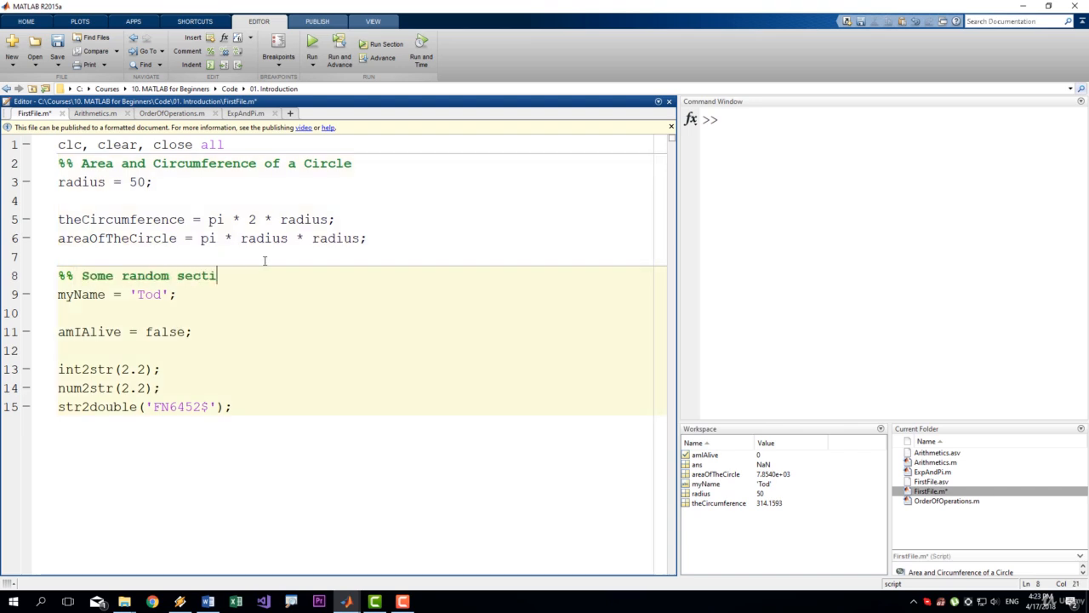
pyautogui.write('on')
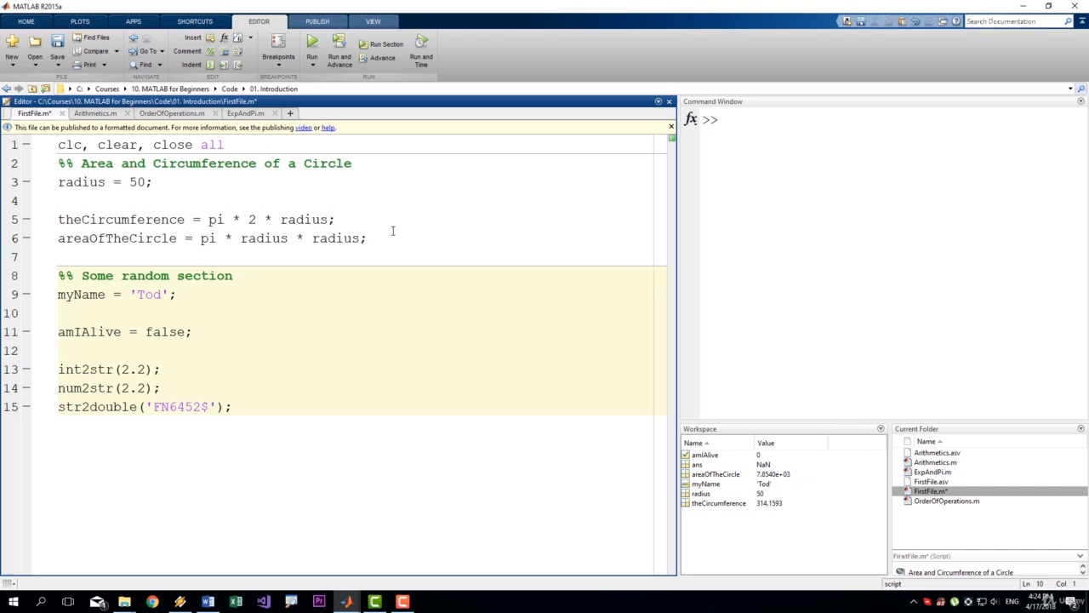
pyautogui.moveTo(405, 337)
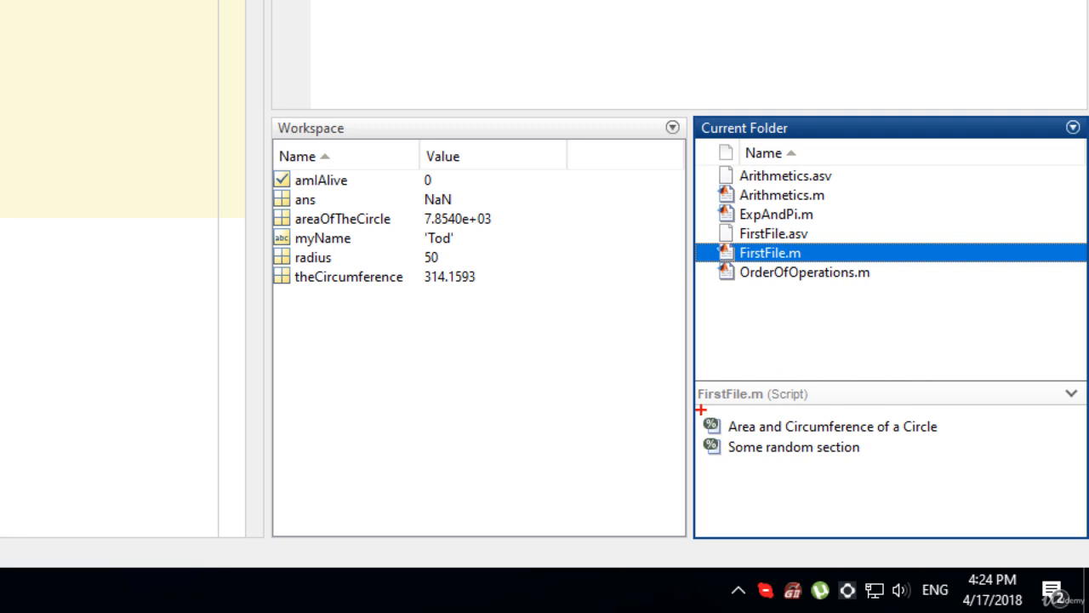
pyautogui.moveTo(742, 461)
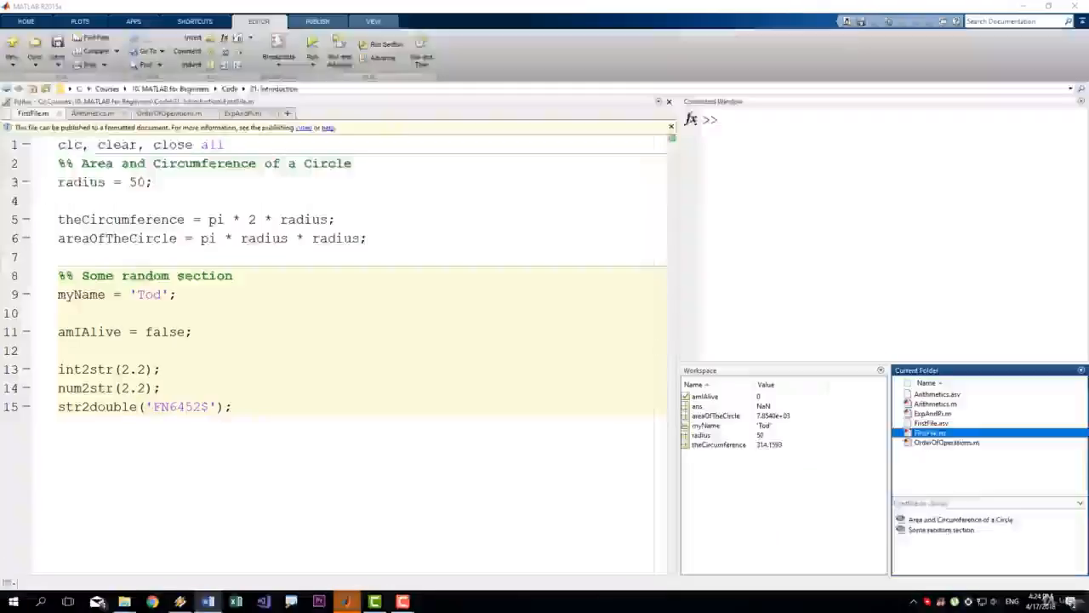
pyautogui.click(930, 413)
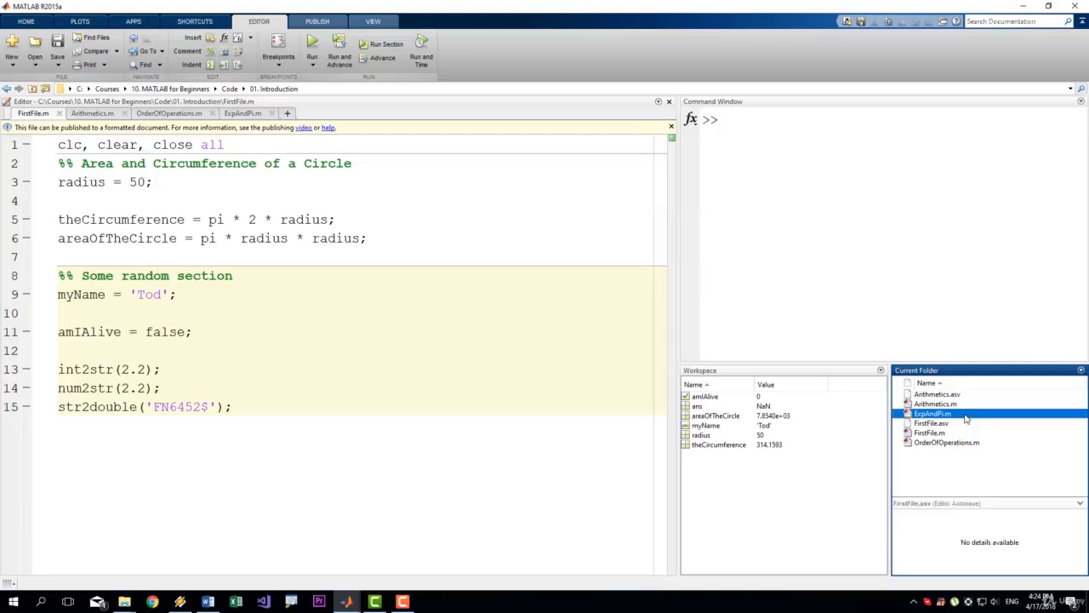
pyautogui.click(936, 434)
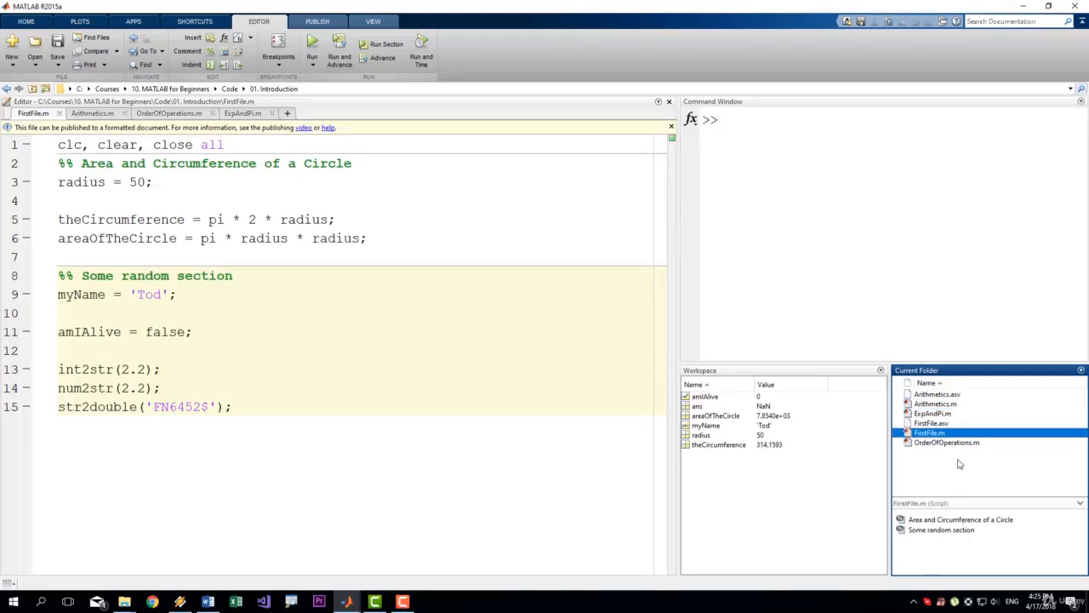
pyautogui.moveTo(966, 485)
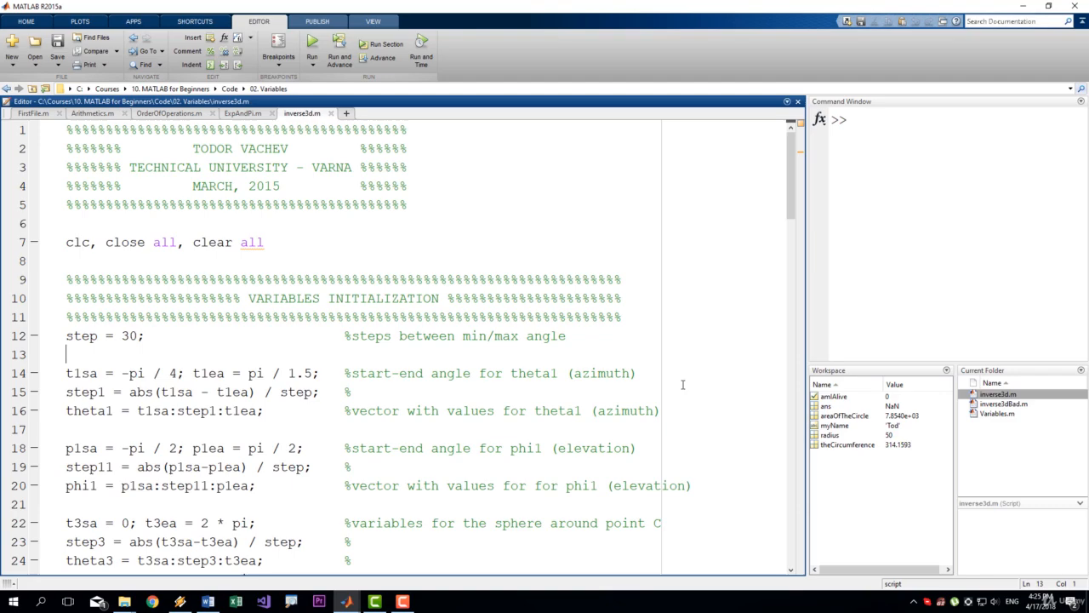
pyautogui.moveTo(313, 256)
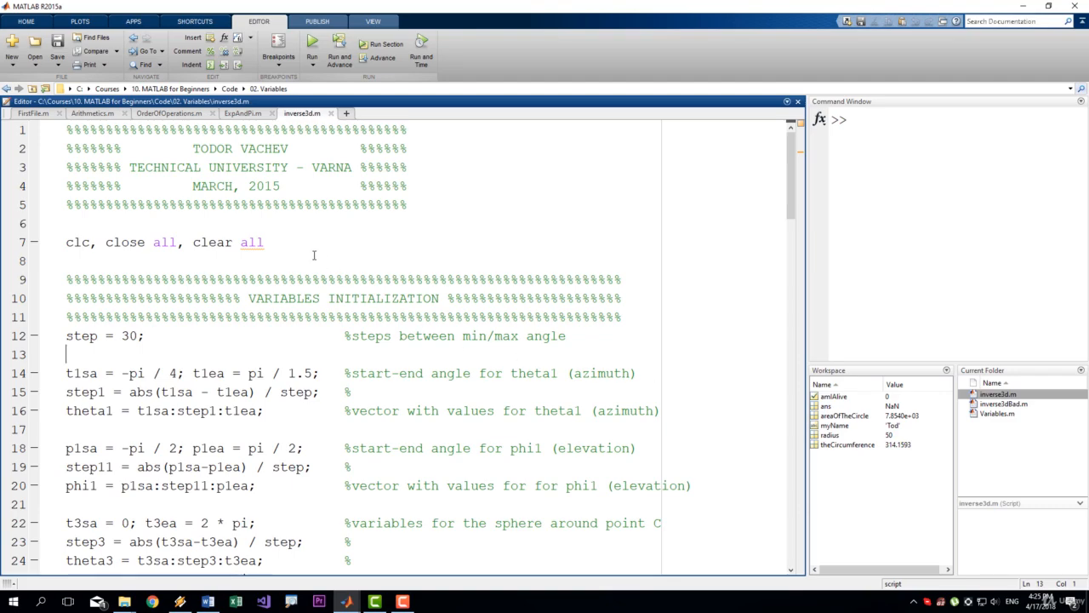
# Step: Scroll through inverse3d.m to review its banner-commented code
pyautogui.scroll(-3)
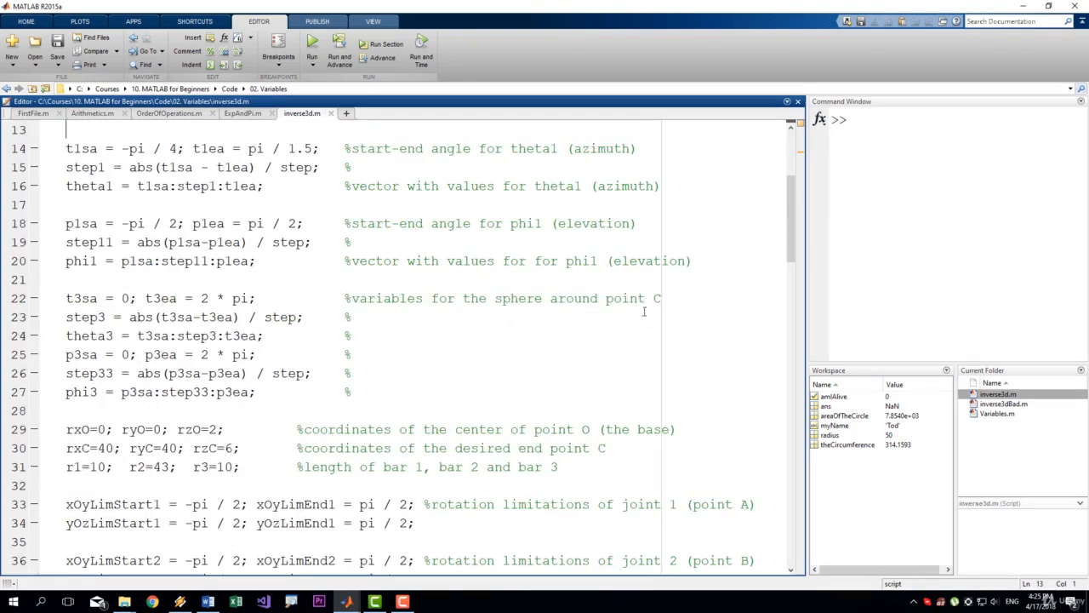
pyautogui.scroll(-3)
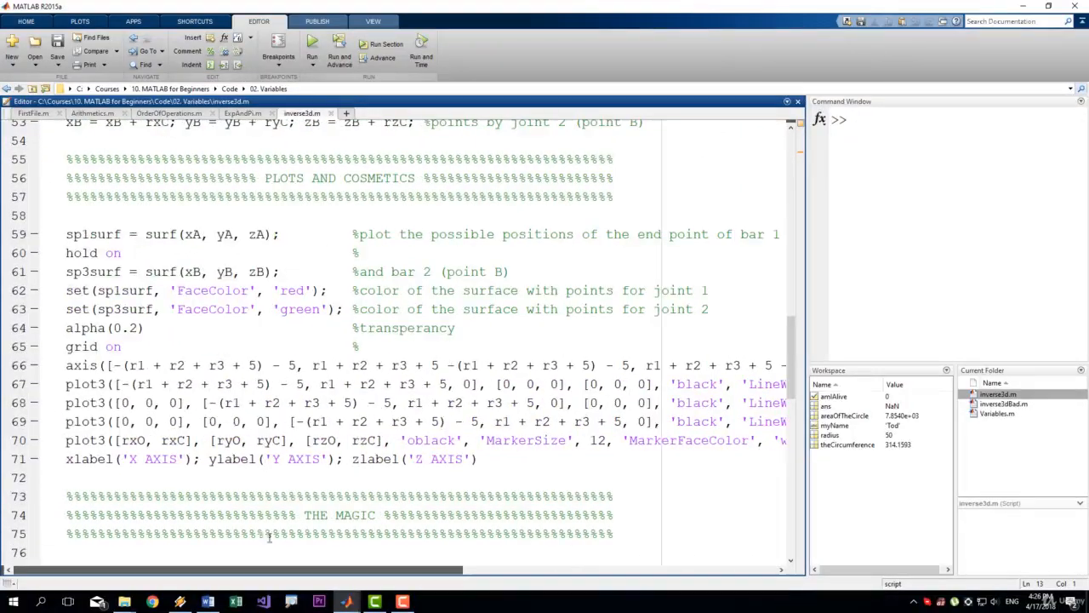
pyautogui.scroll(-3)
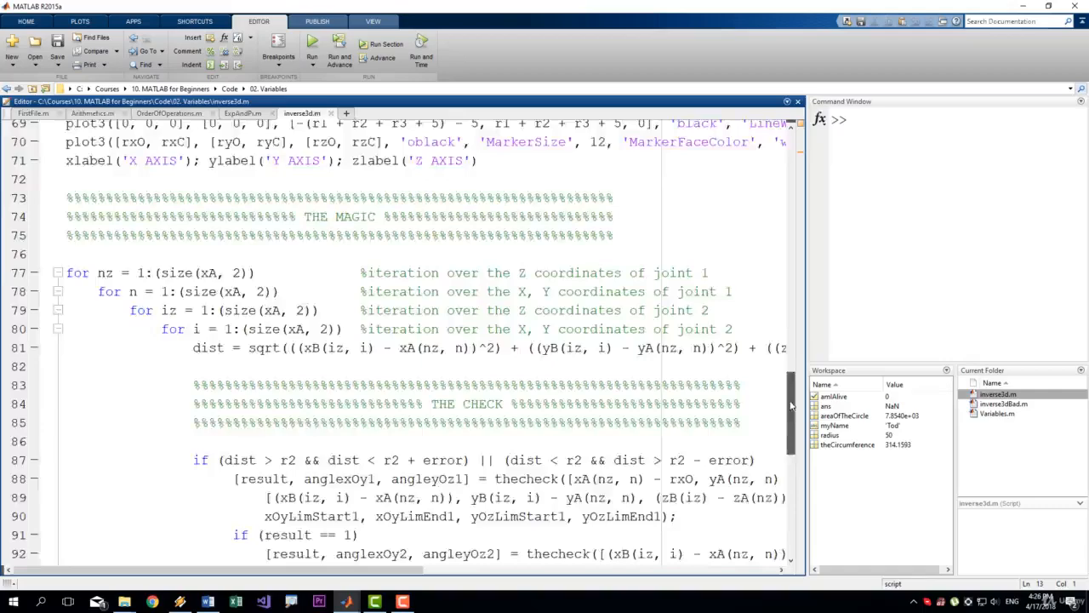
pyautogui.scroll(-3)
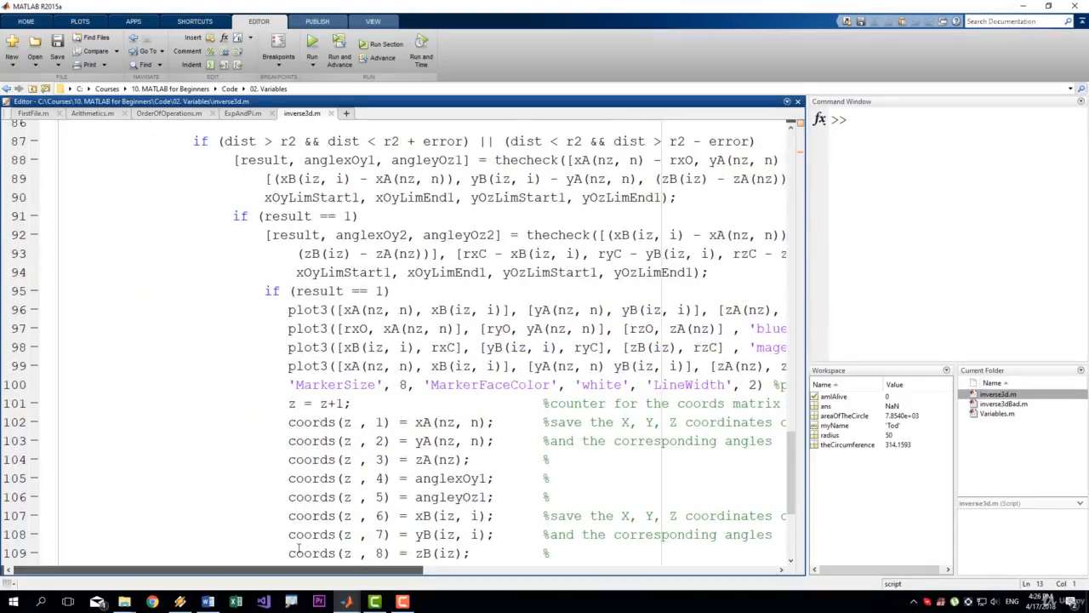
pyautogui.scroll(-3)
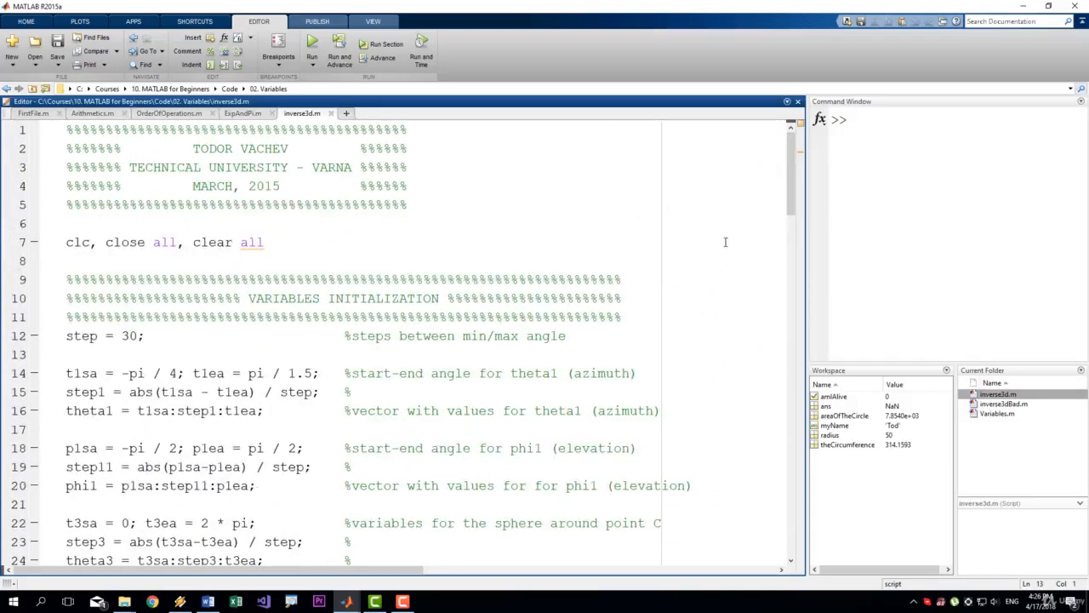
pyautogui.moveTo(684, 422)
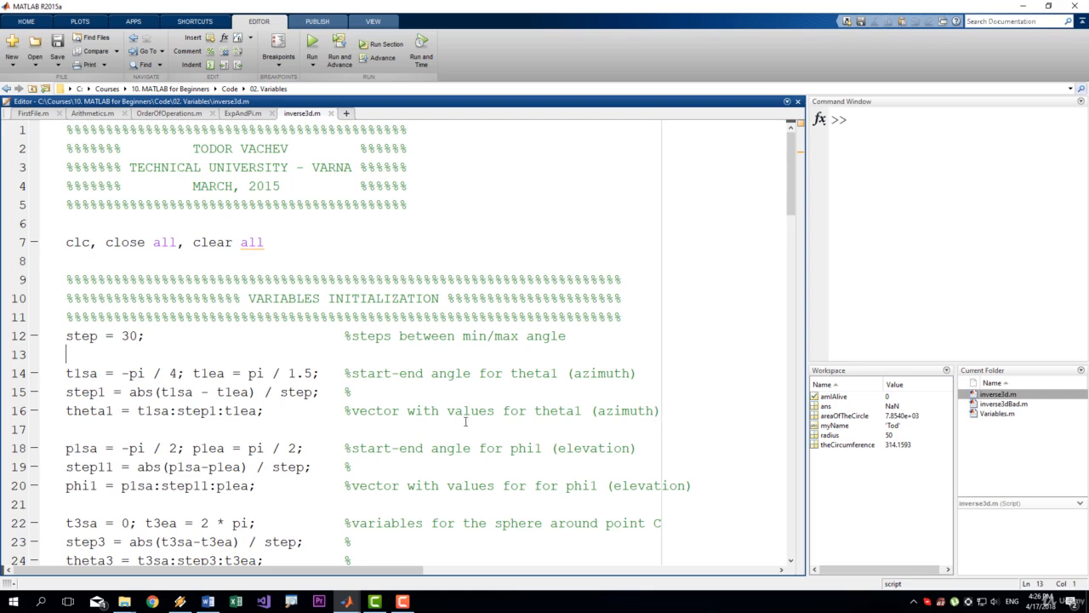
pyautogui.moveTo(453, 425)
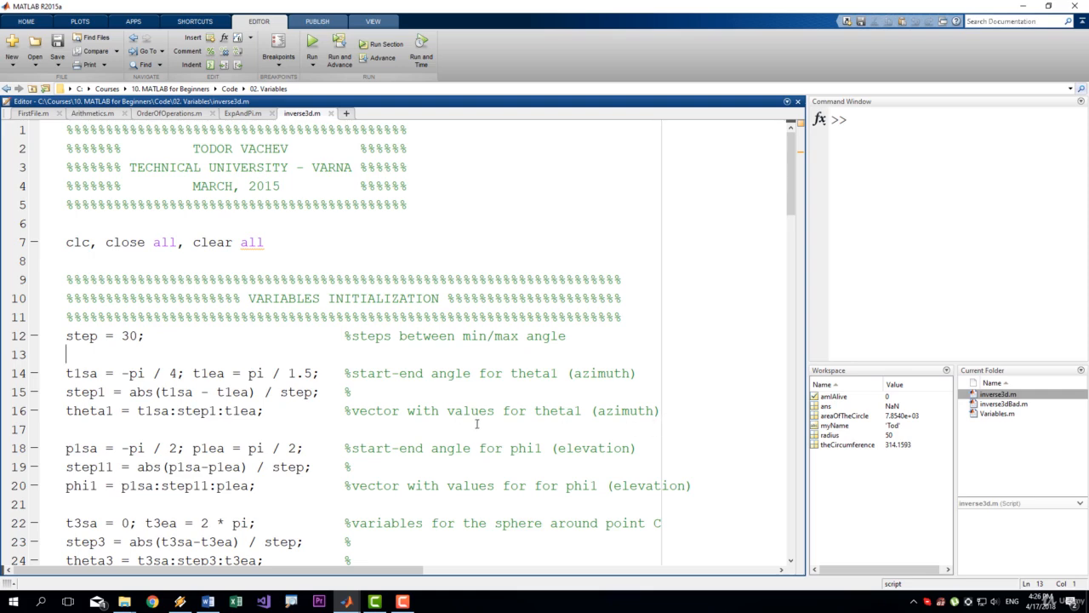
pyautogui.scroll(-3)
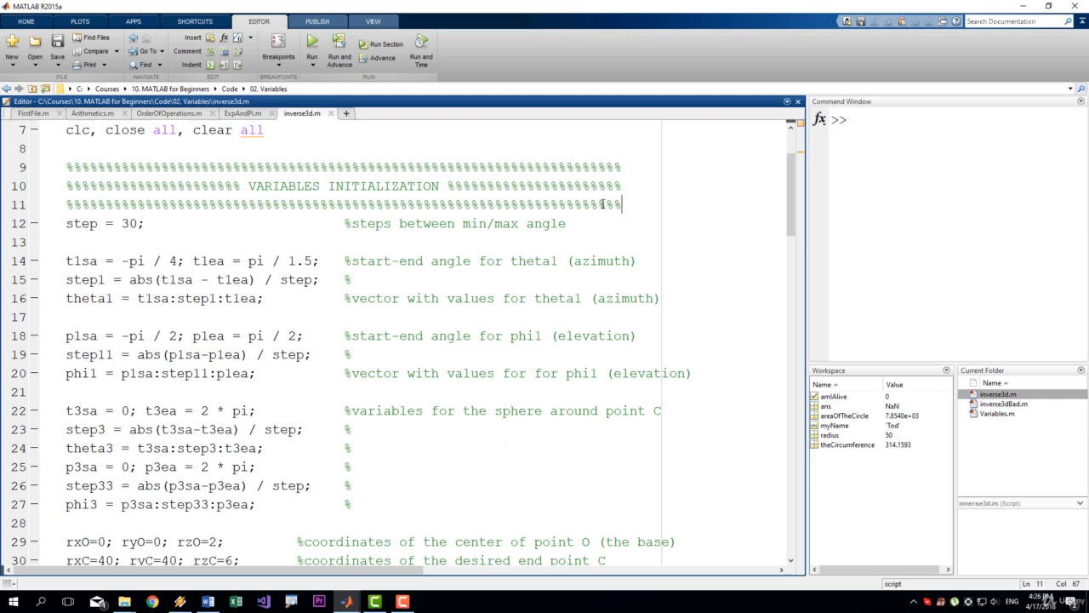
# Step: Select and remove the three-line VARIABLES INITIALIZATION banner comment
pyautogui.moveTo(331, 185); pyautogui.dragTo(623, 204)
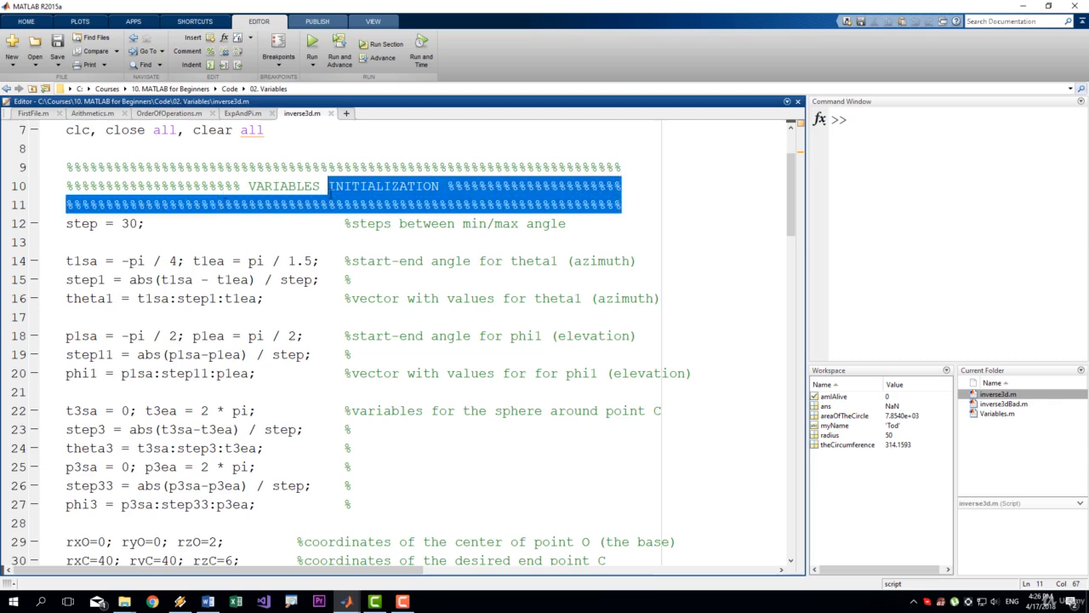
pyautogui.click(145, 186)
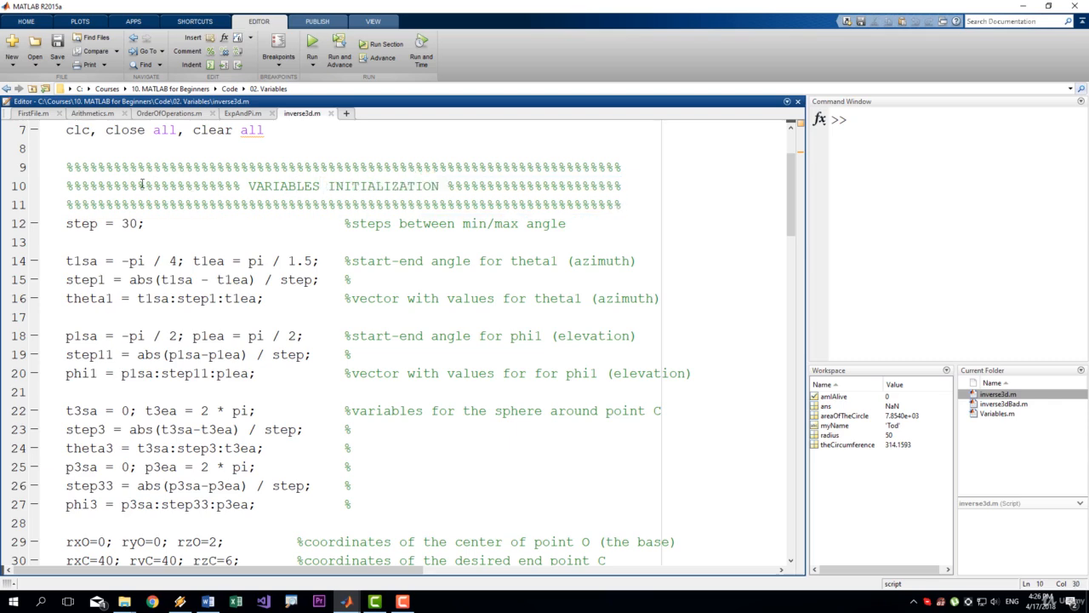
pyautogui.moveTo(65, 167); pyautogui.dragTo(621, 205)
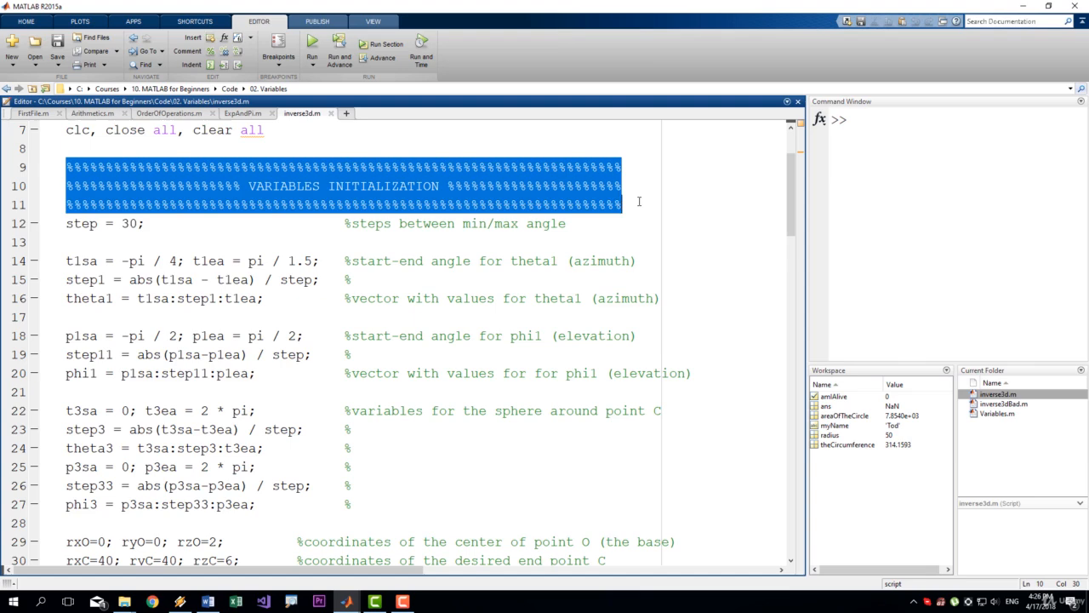
pyautogui.click(633, 204)
pyautogui.write('%%')
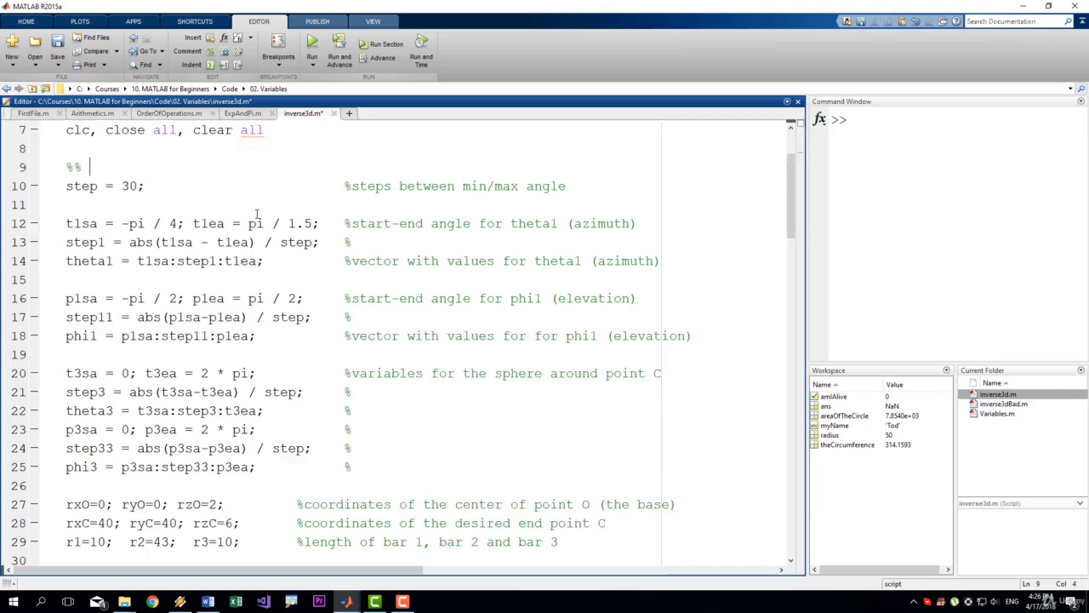
# Step: Write the '%% Variables Initialization' section header in its place
pyautogui.write('Variables Initia')
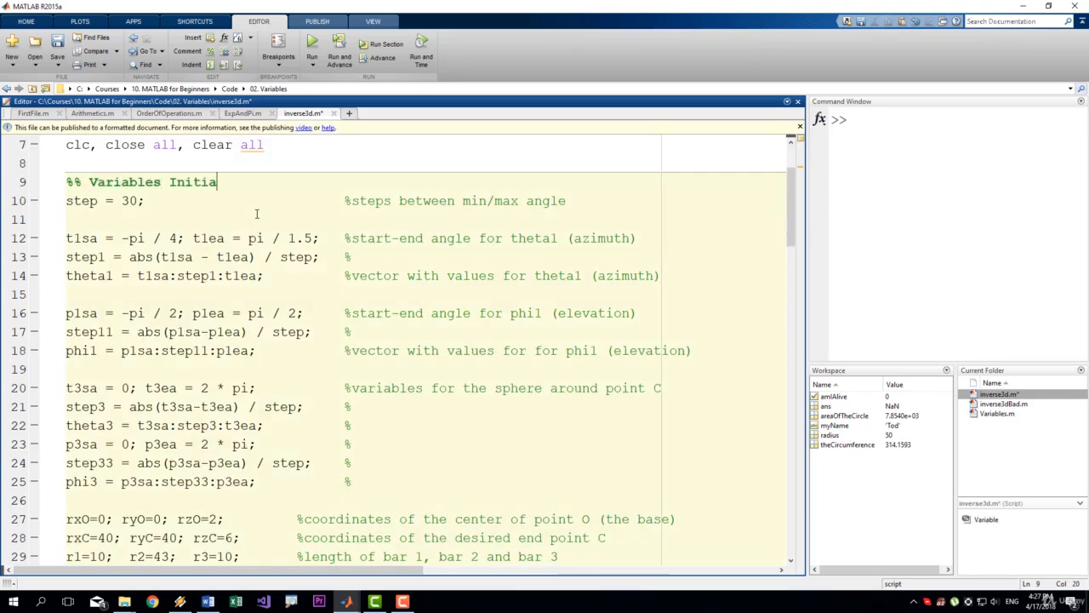
pyautogui.write('lization')
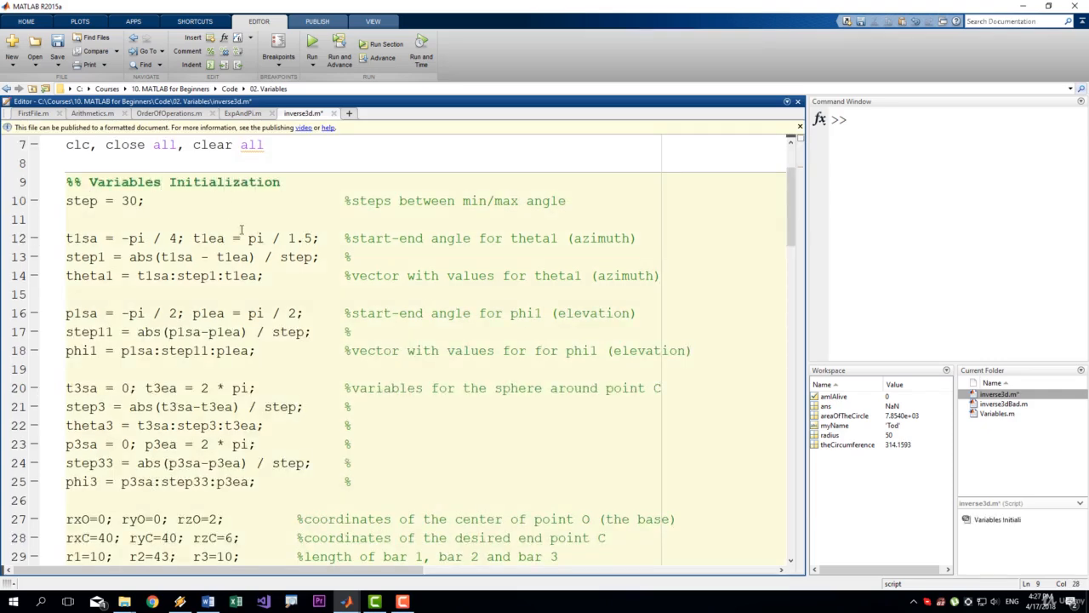
pyautogui.scroll(-3)
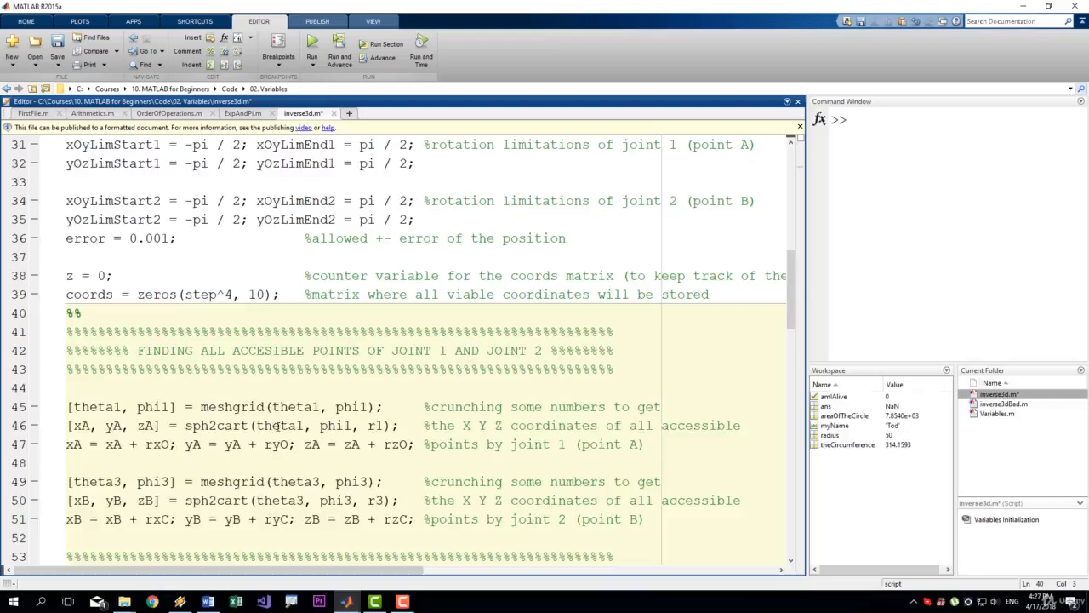
pyautogui.scroll(3)
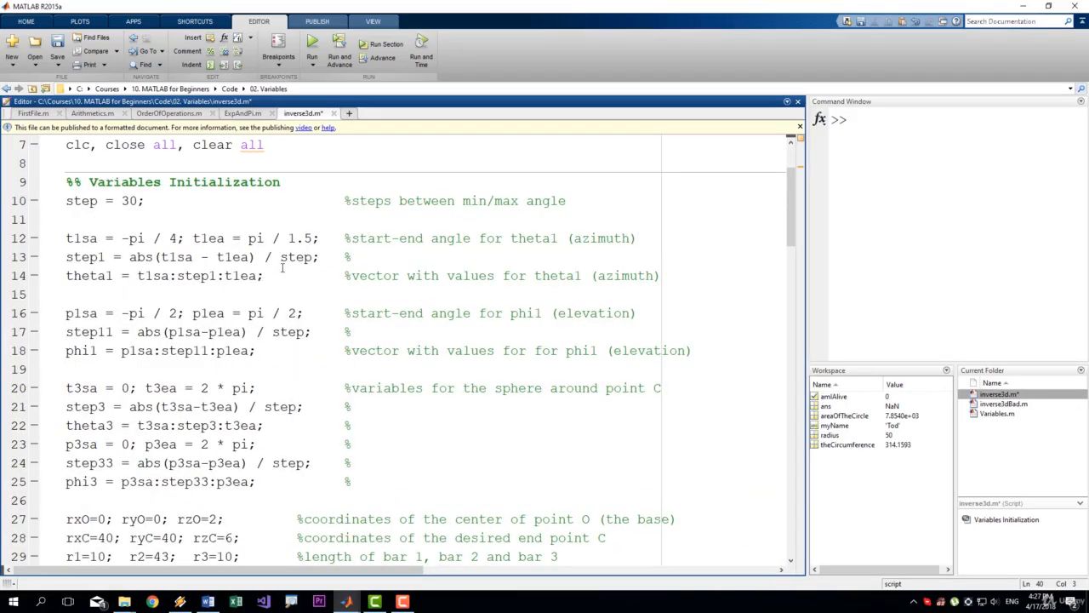
pyautogui.moveTo(306, 221)
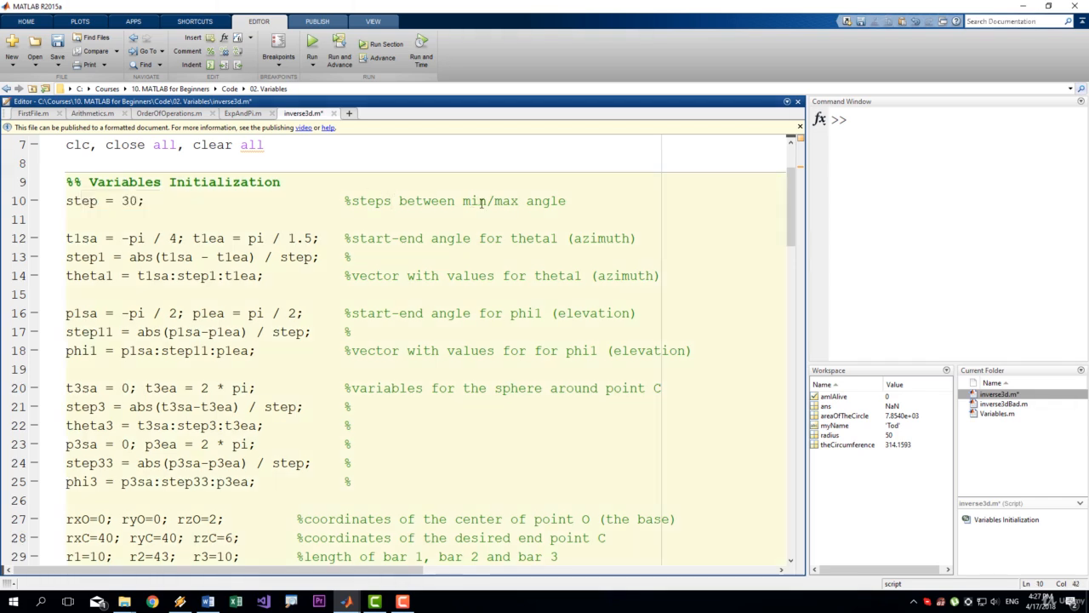
pyautogui.moveTo(589, 238)
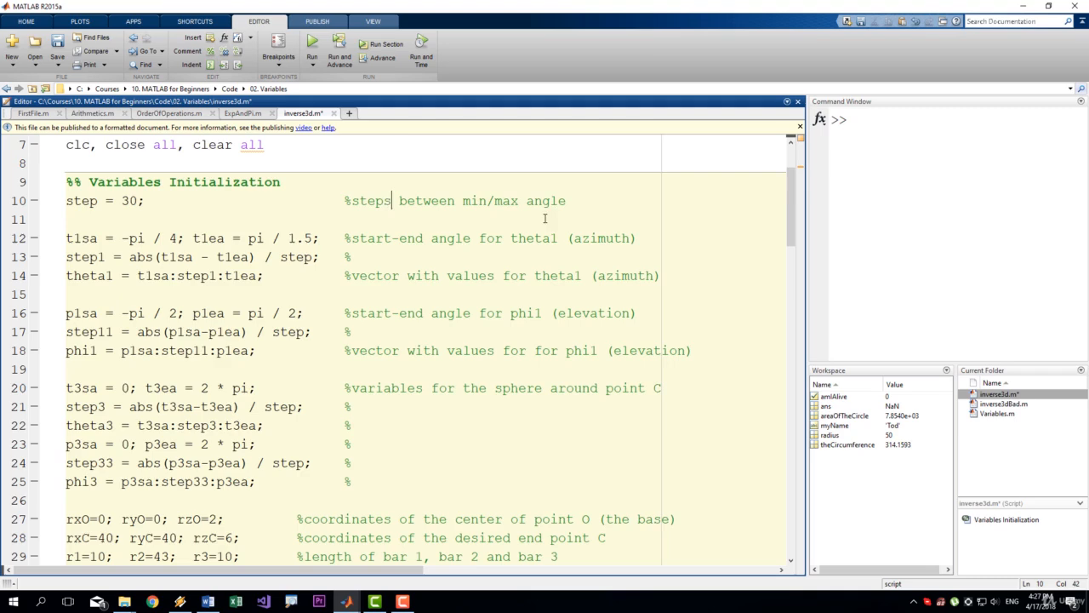
pyautogui.scroll(-3)
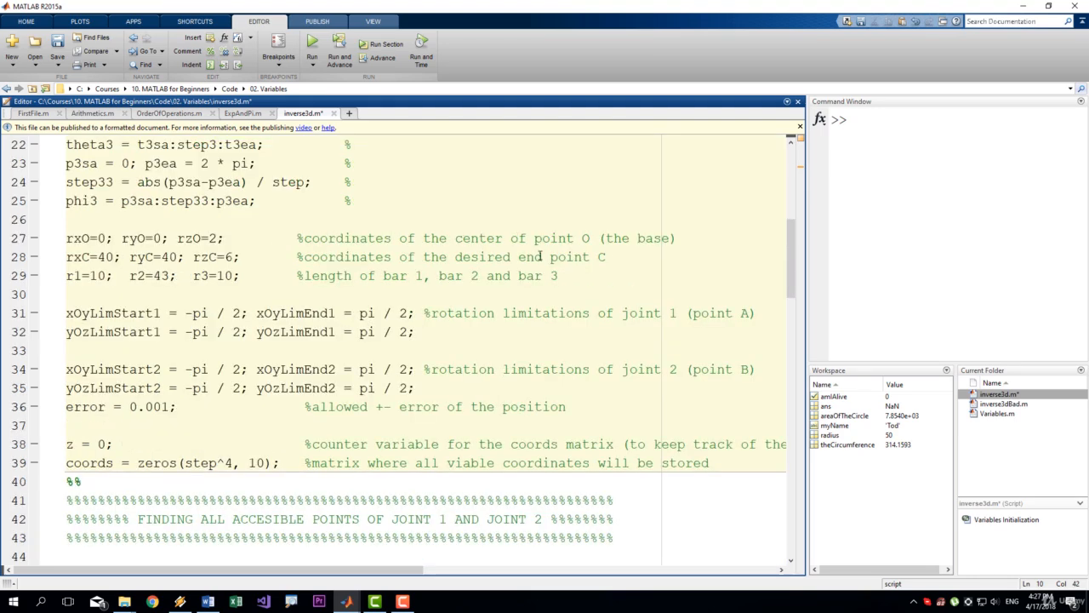
pyautogui.scroll(-3)
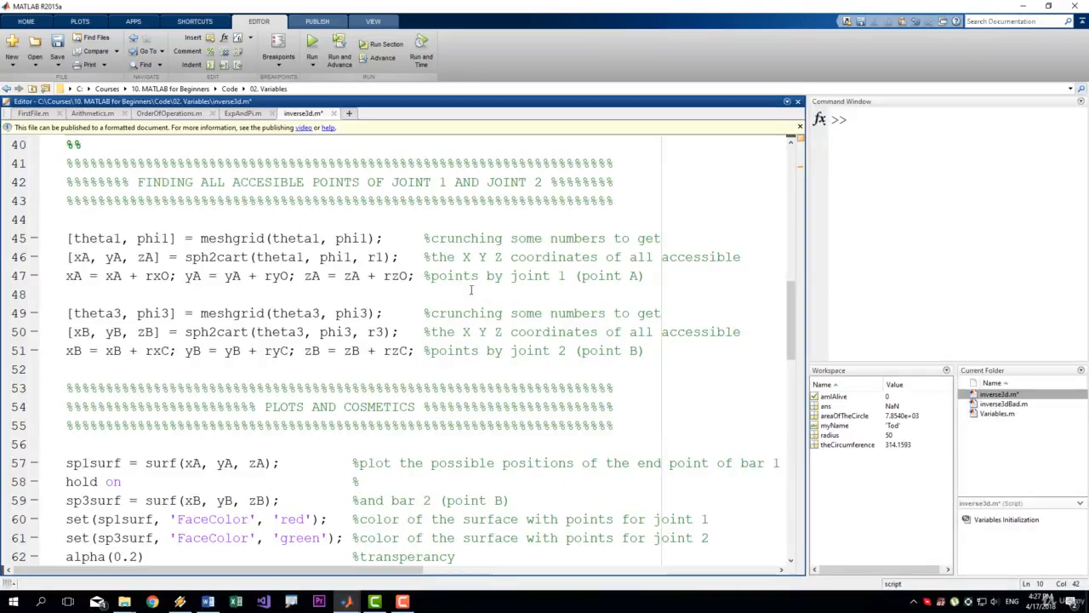
pyautogui.scroll(-3)
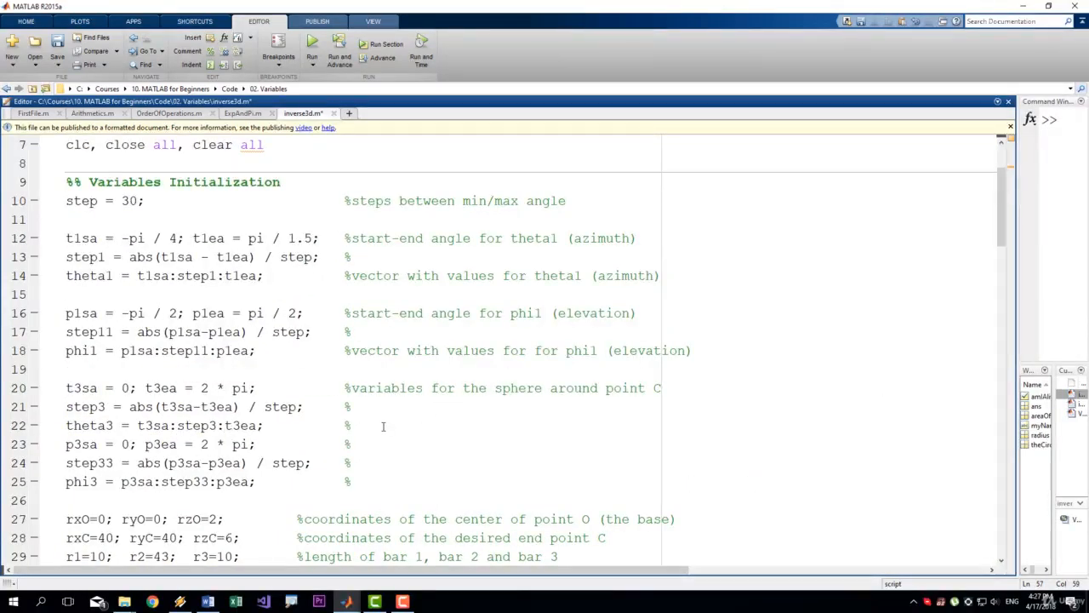
pyautogui.scroll(-3)
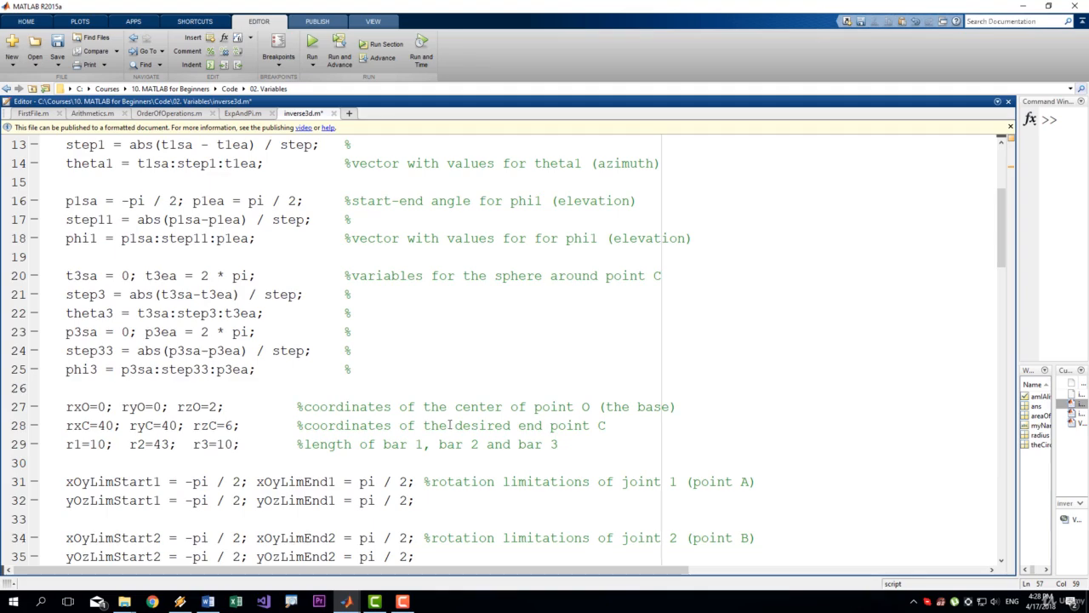
pyautogui.scroll(-3)
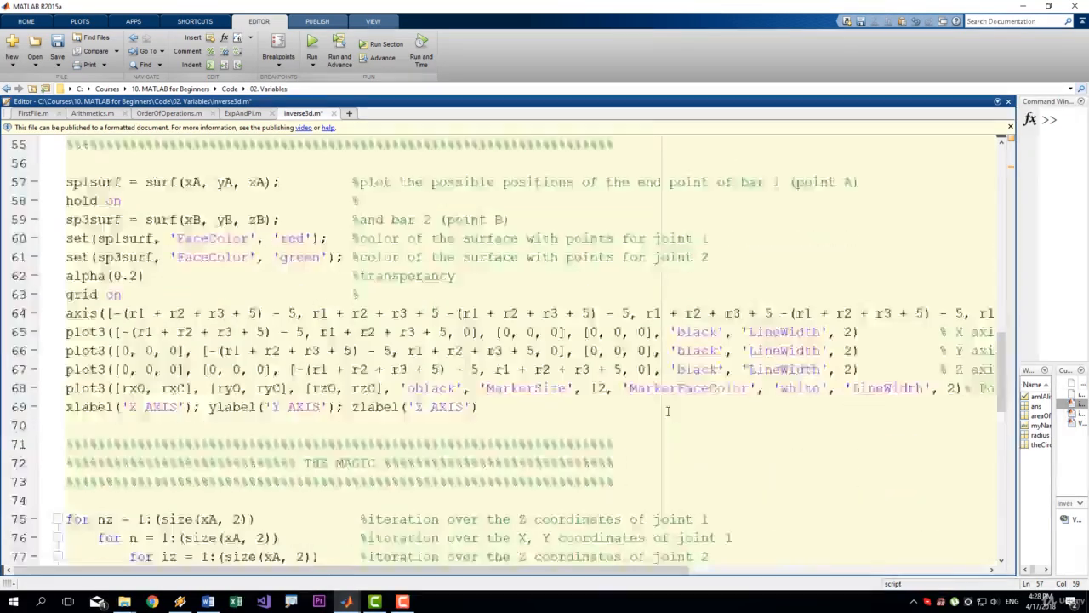
pyautogui.scroll(-3)
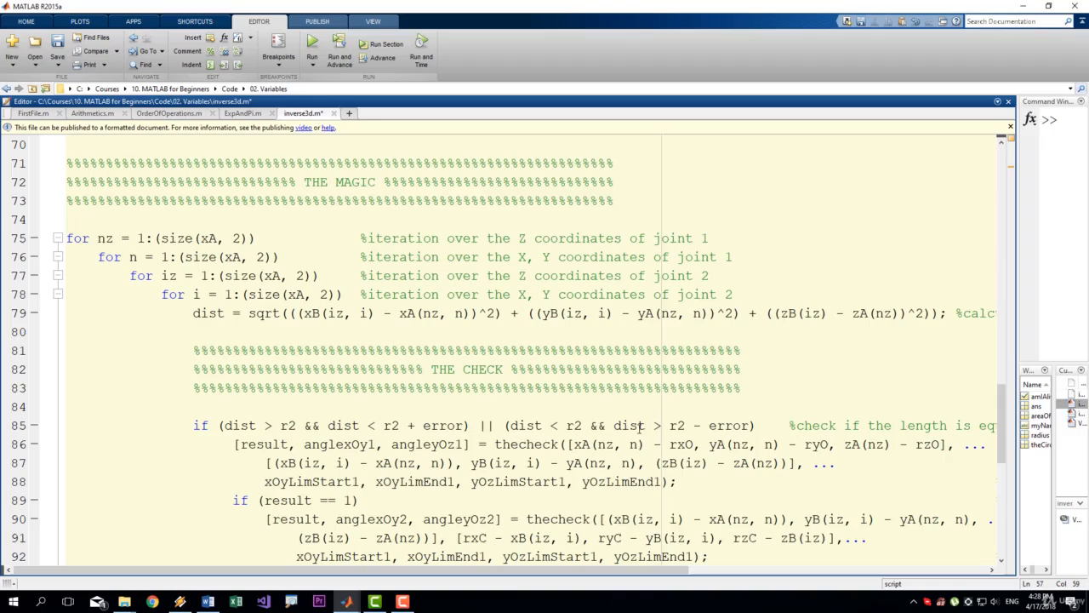